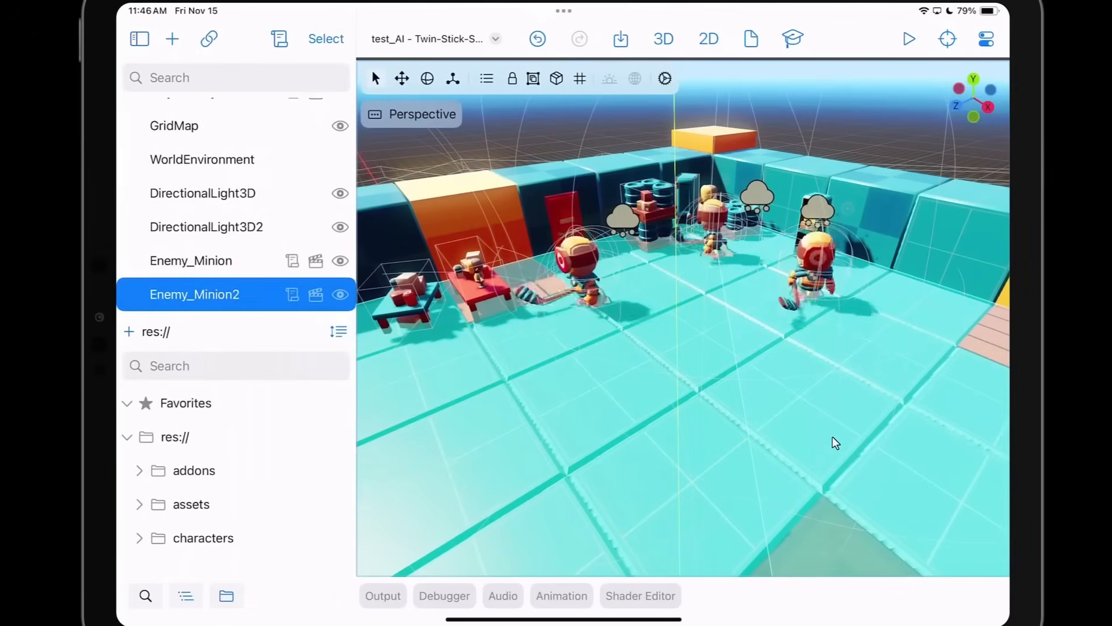
# - Set the WorldEnvironment's Environment tonemap mode to Linear, then switch to the EnemyMinion scene
pyautogui.click(202, 159)
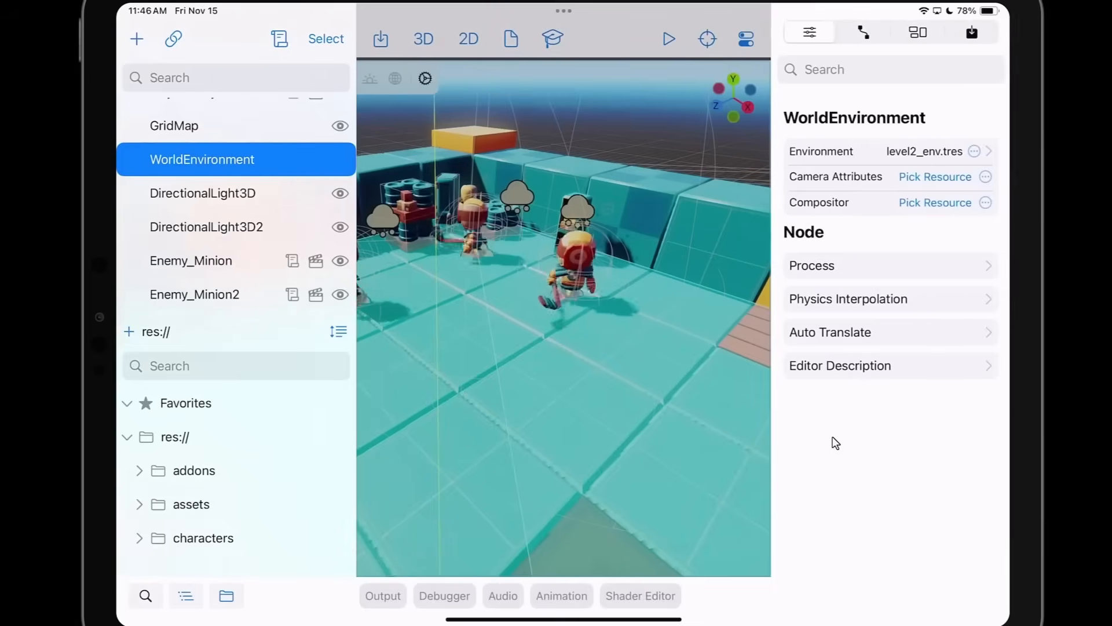
pyautogui.click(923, 151)
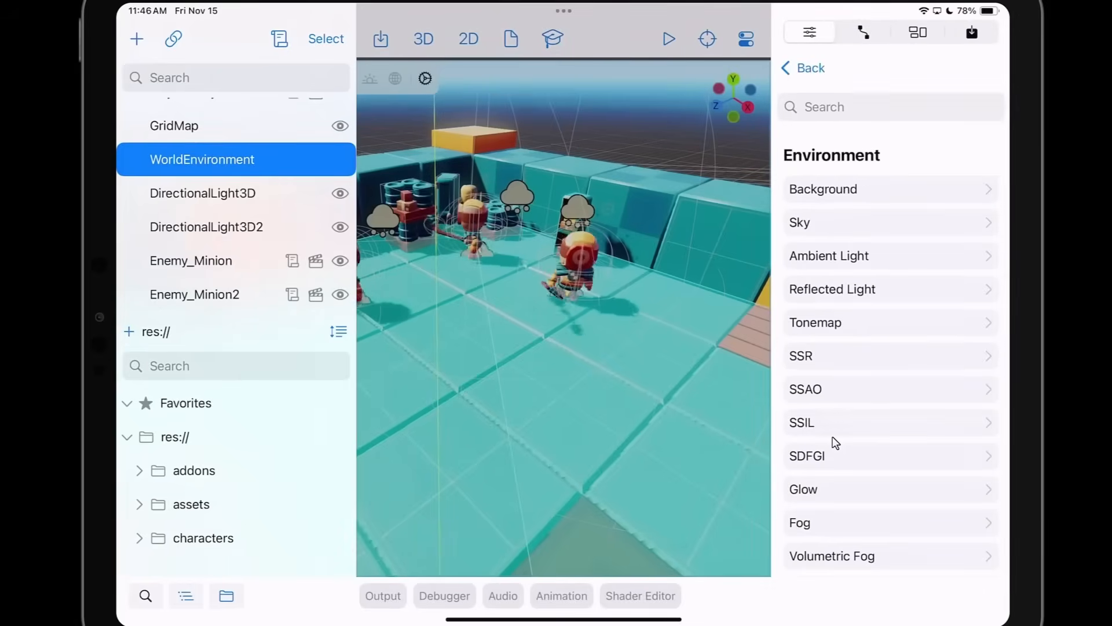
pyautogui.click(814, 322)
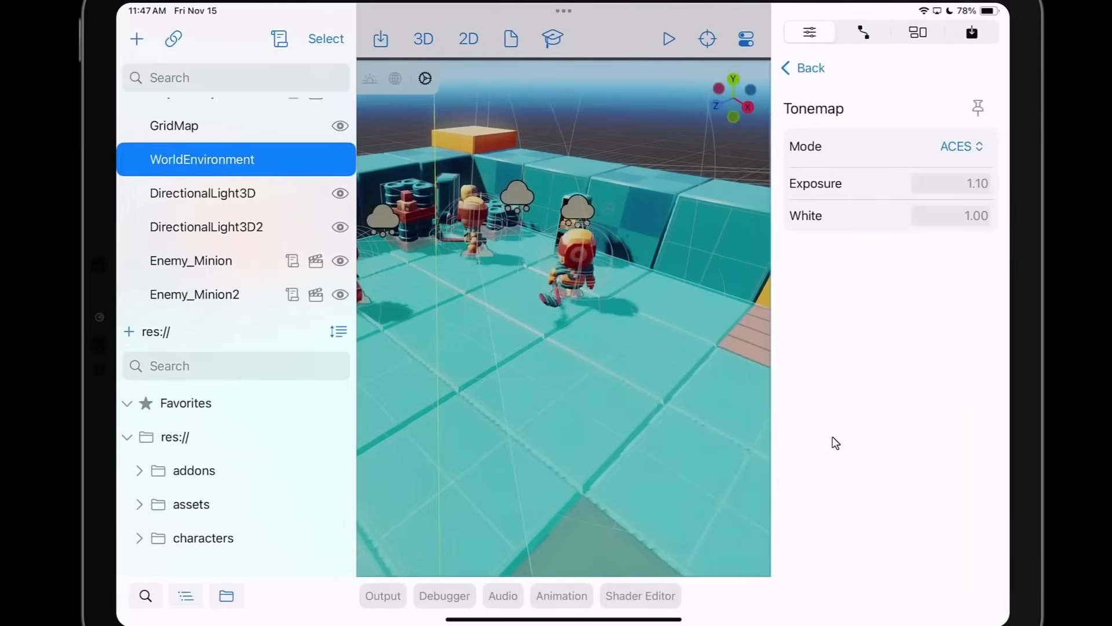
pyautogui.click(959, 146)
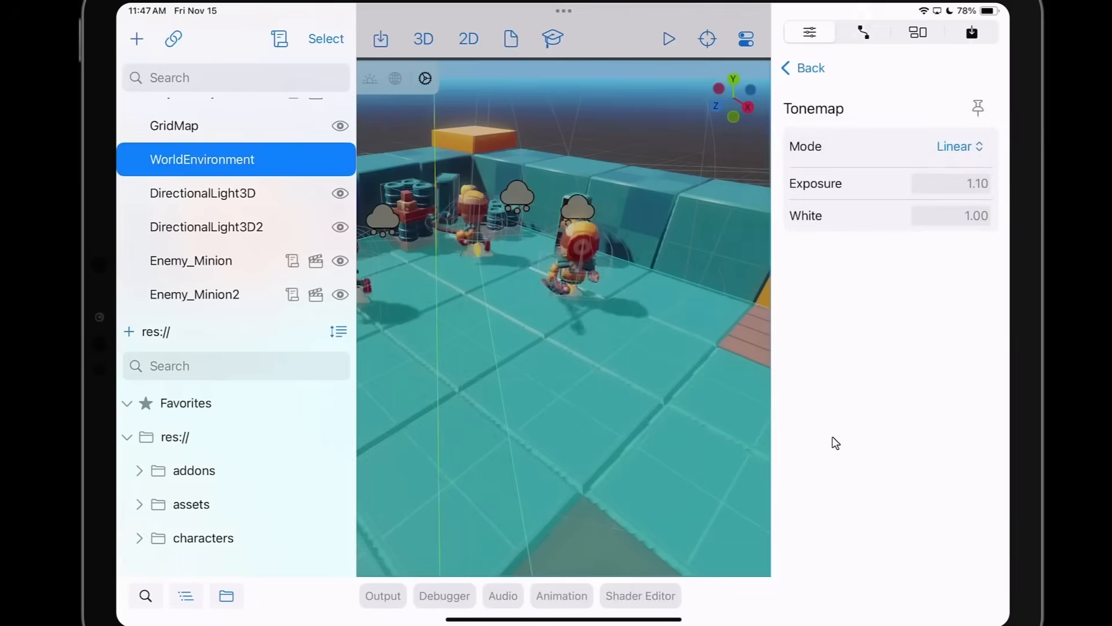
pyautogui.click(863, 32)
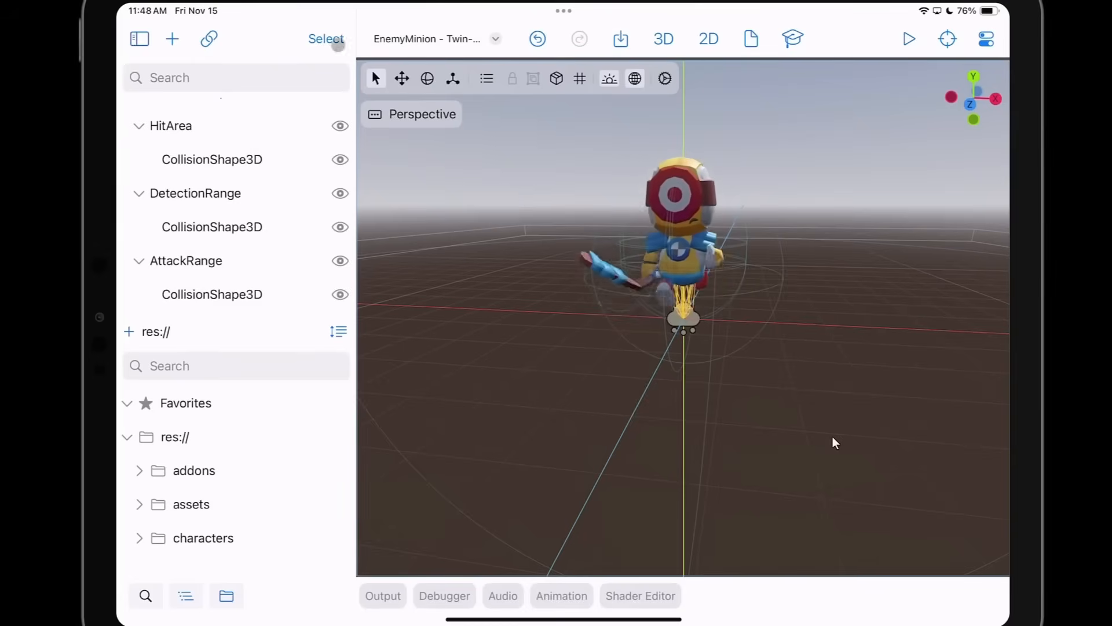
# - Switch to the test_AI scene and run the game beside the editor
pyautogui.click(436, 38)
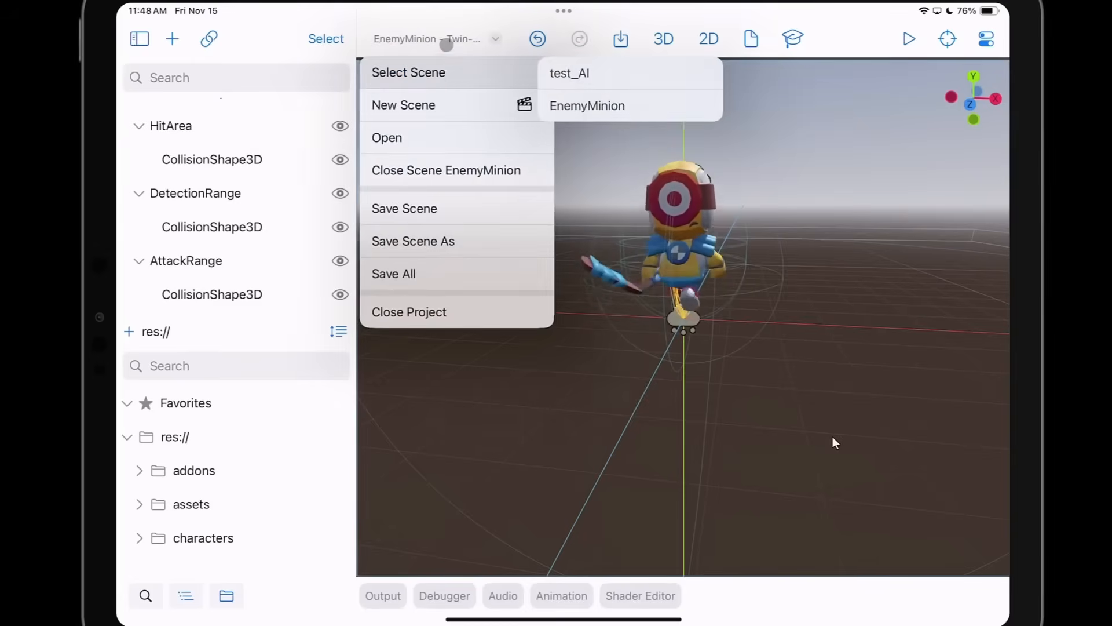
pyautogui.click(568, 72)
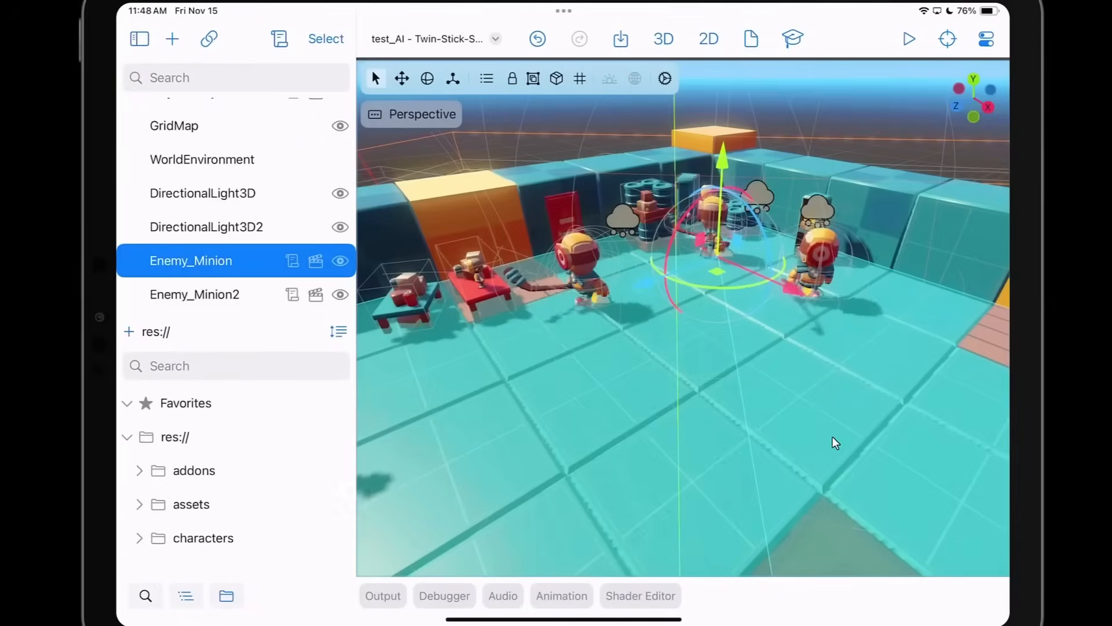
pyautogui.click(909, 38)
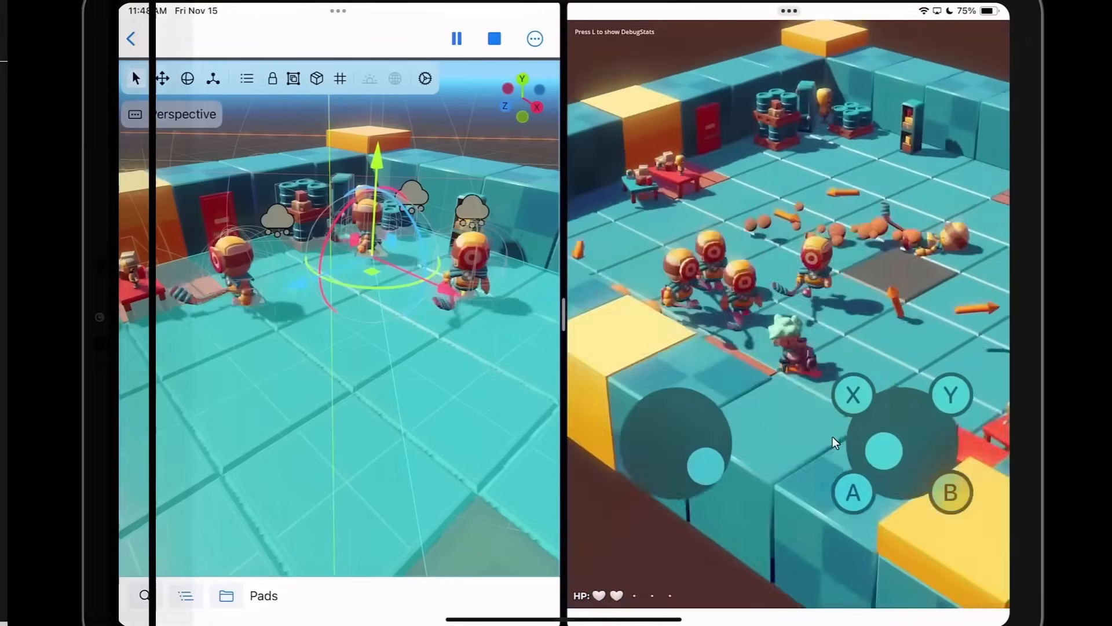
# - Scroll the Xogot homepage through the feature cards down to the Game Code Editor section
pyautogui.scroll(-3)
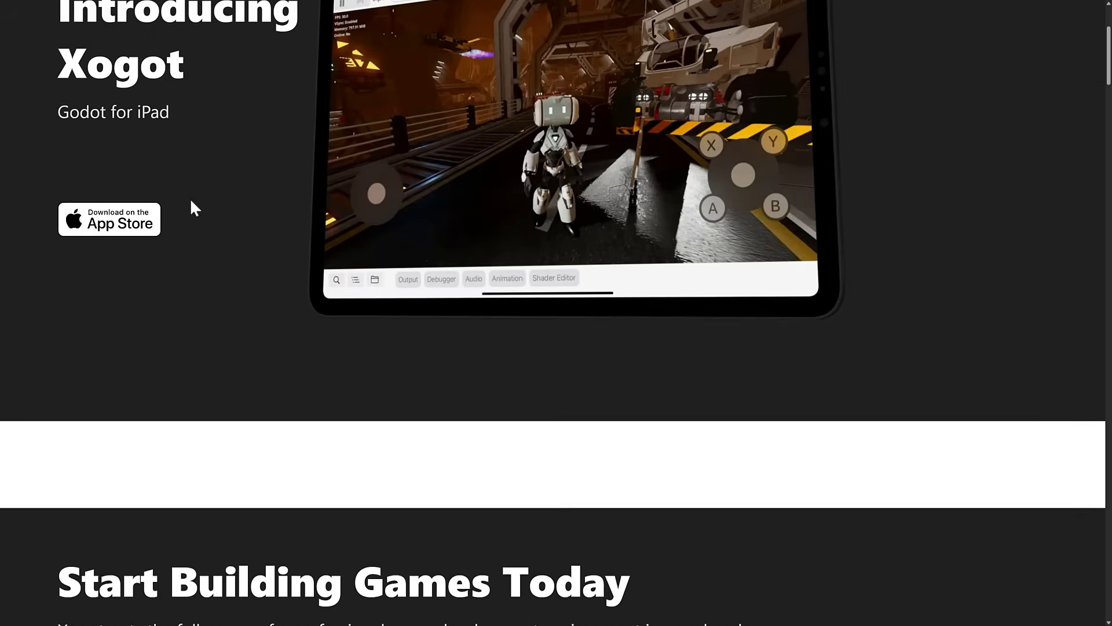
pyautogui.scroll(-3)
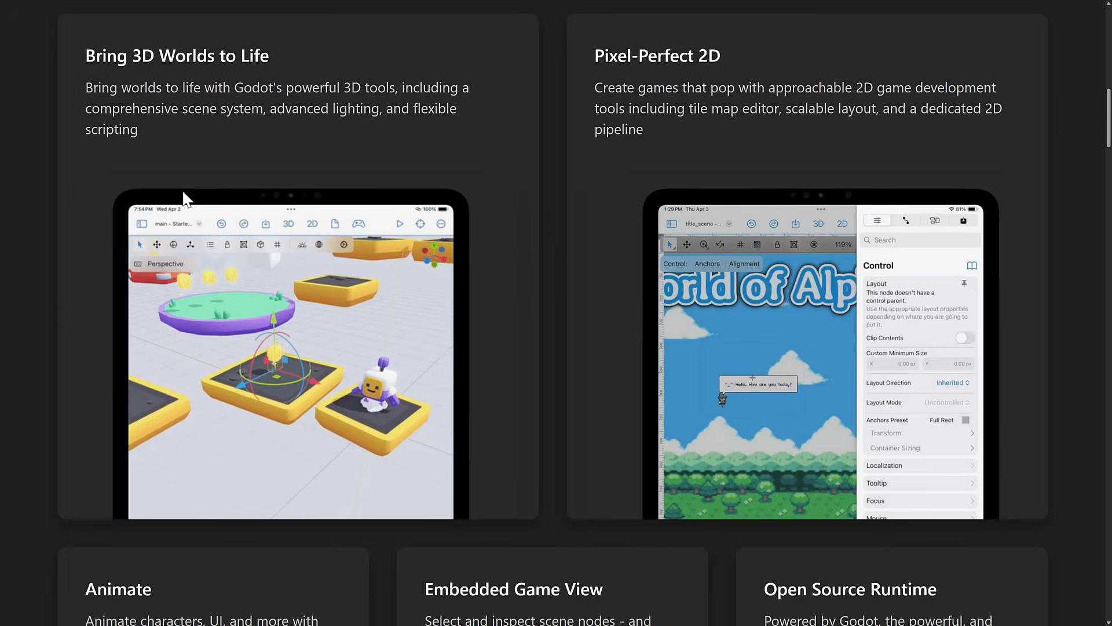
pyautogui.moveTo(811, 100)
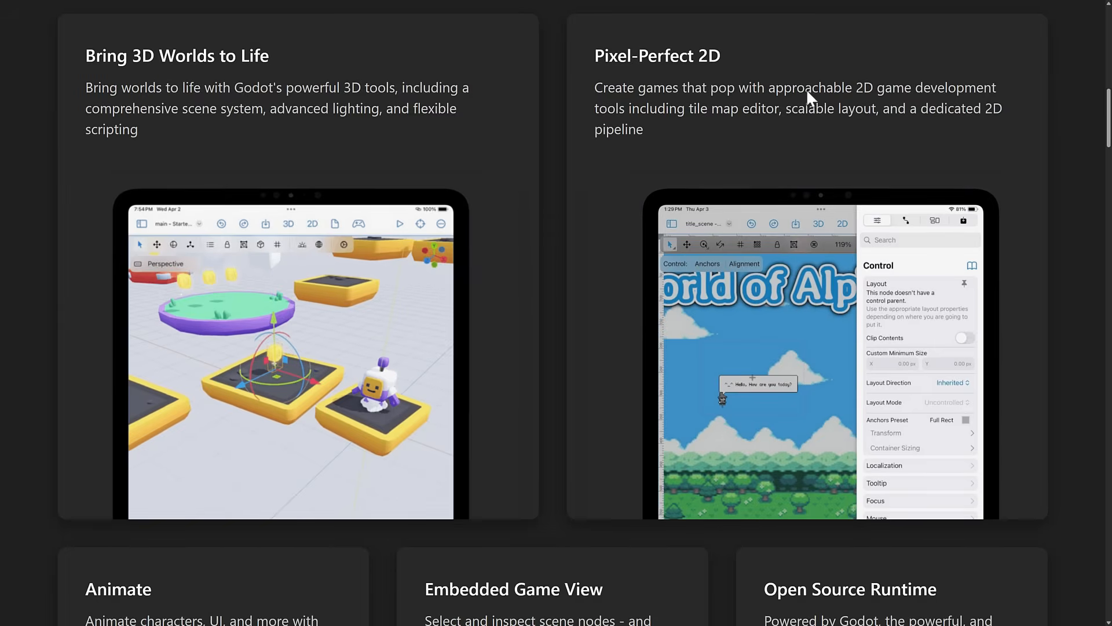
pyautogui.scroll(-3)
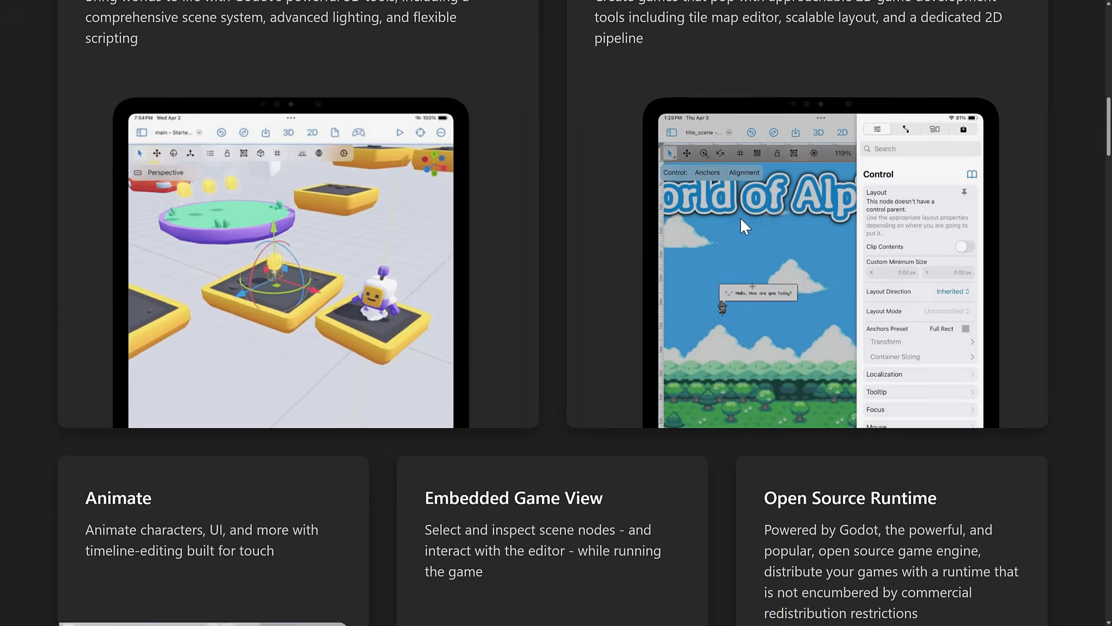
pyautogui.scroll(-3)
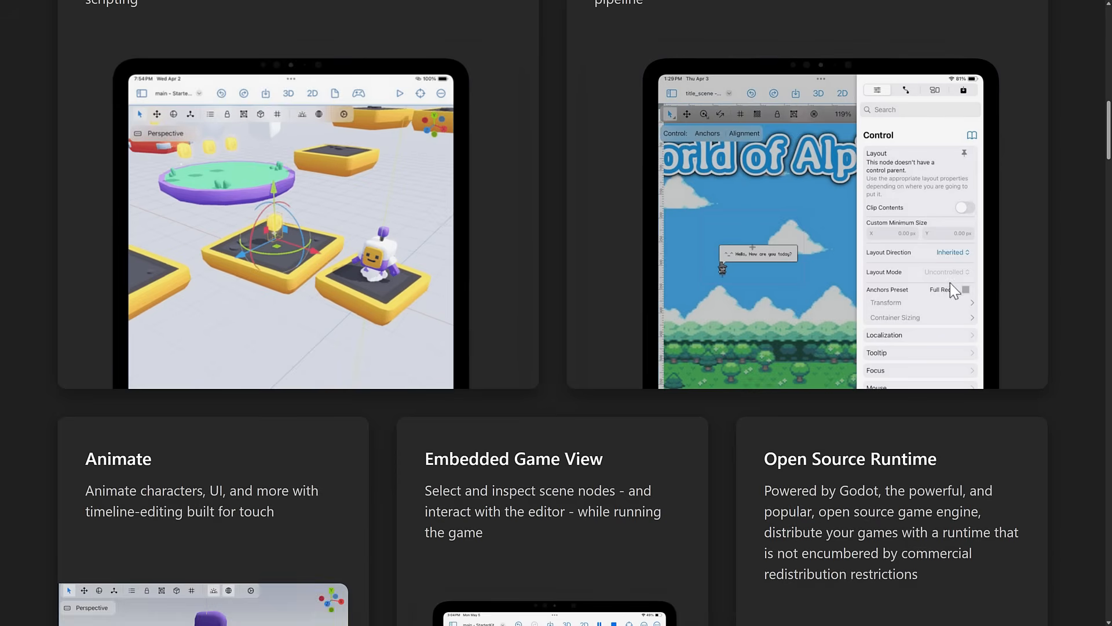
pyautogui.scroll(-3)
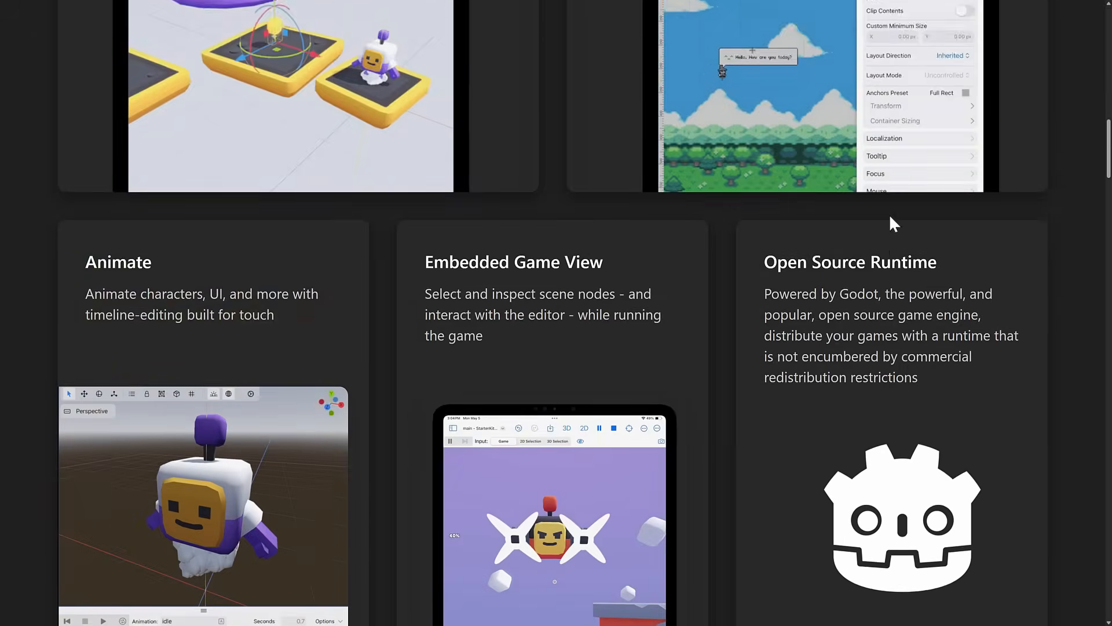
pyautogui.scroll(-3)
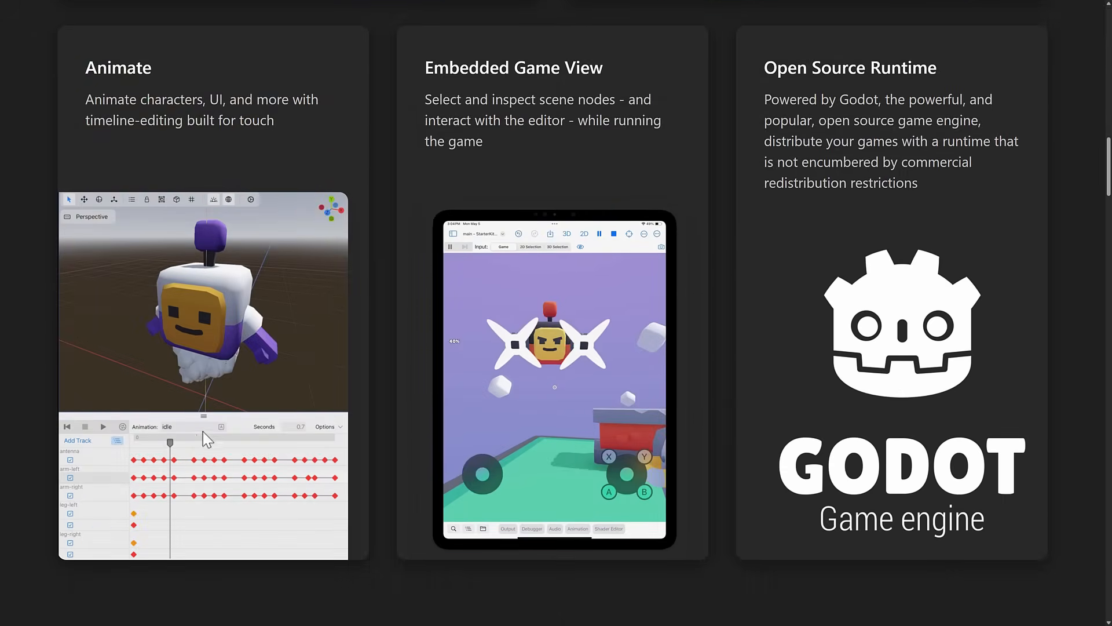
pyautogui.moveTo(207, 425)
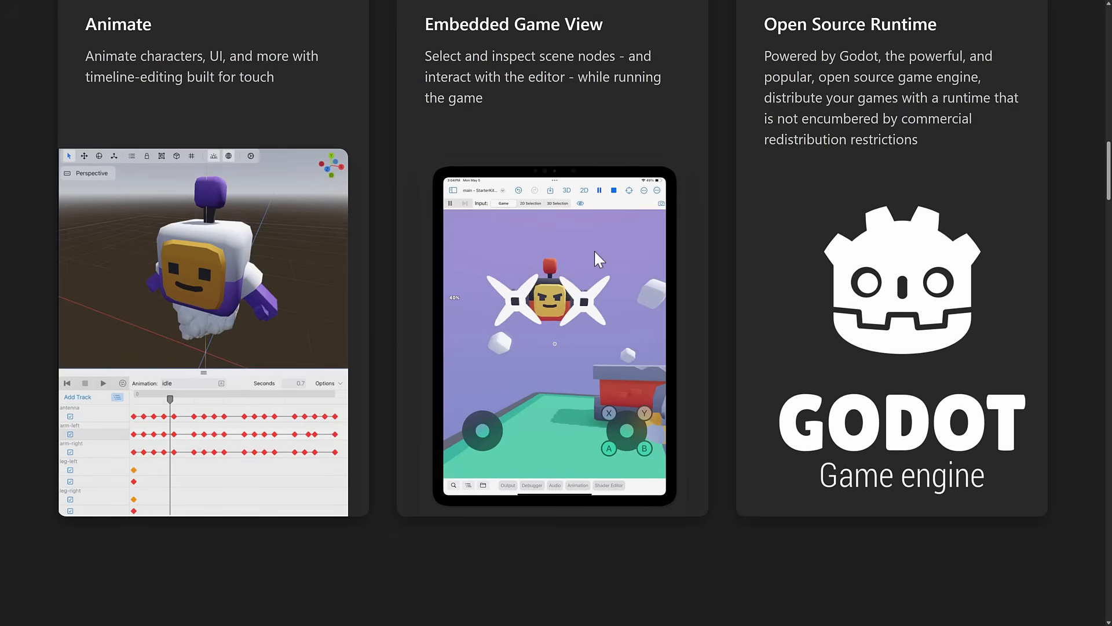
pyautogui.scroll(-3)
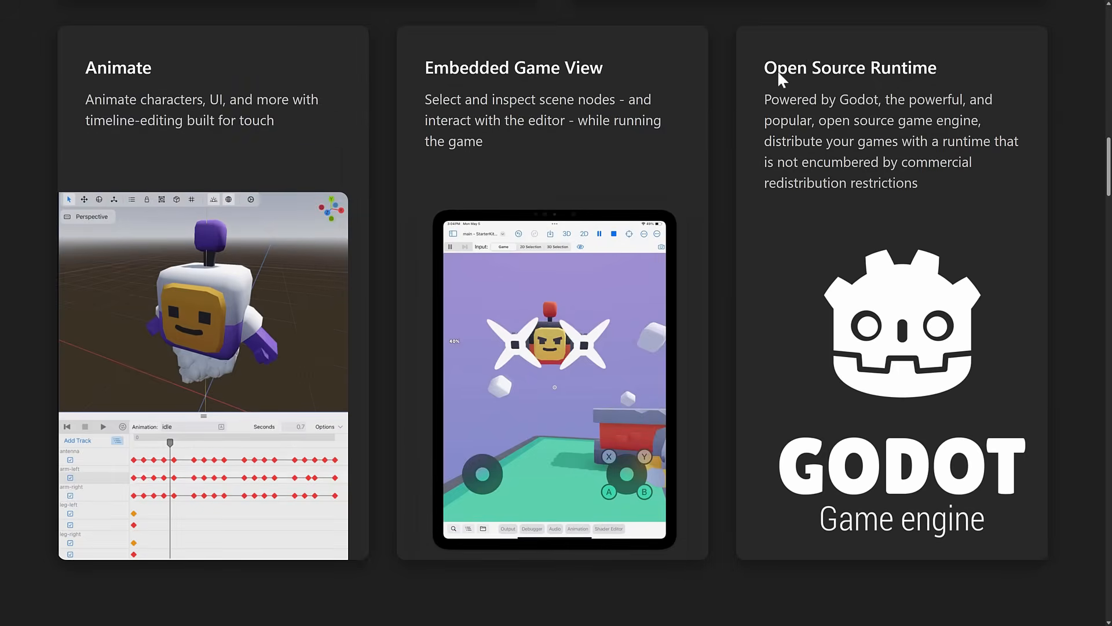
pyautogui.moveTo(905, 172)
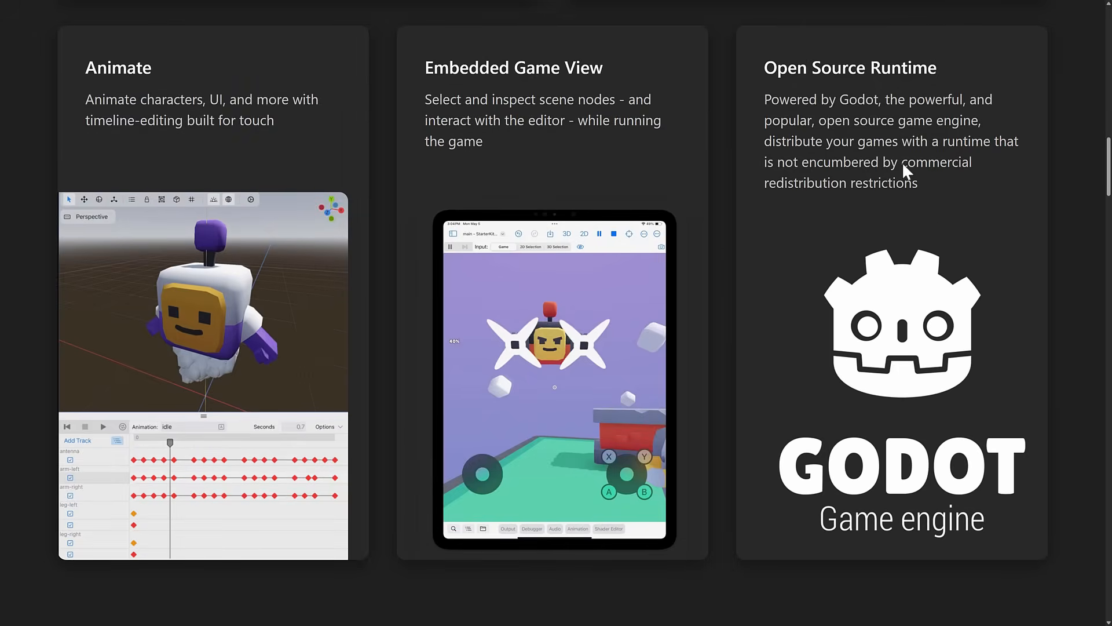
pyautogui.scroll(-3)
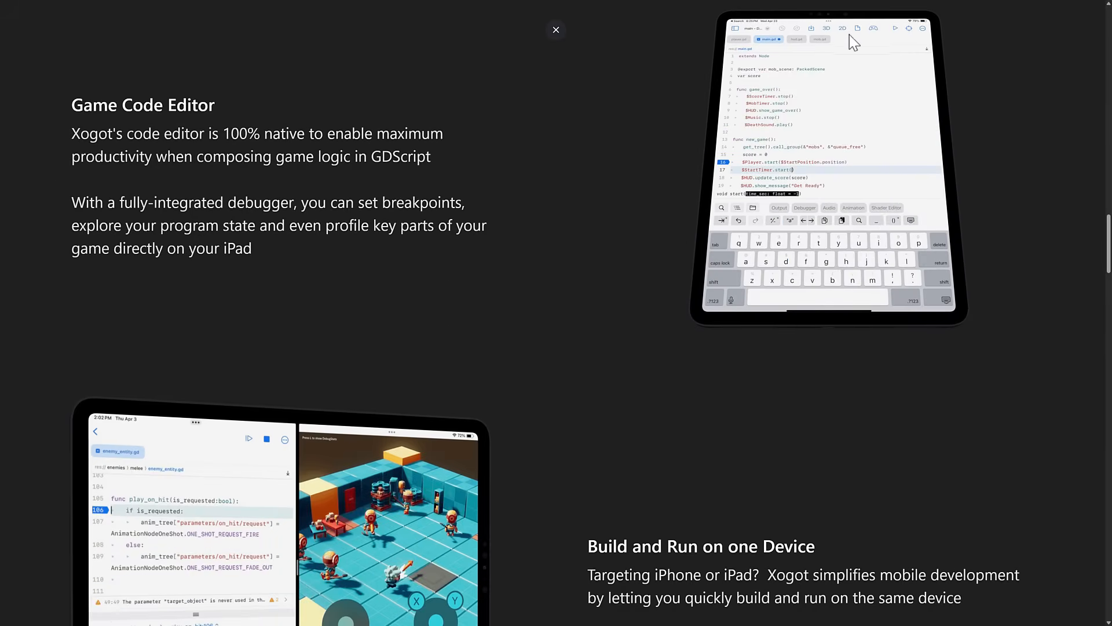
# - Scroll past Full Range of Input and Up to date & Compatible to the Hit the ground running section
pyautogui.scroll(-3)
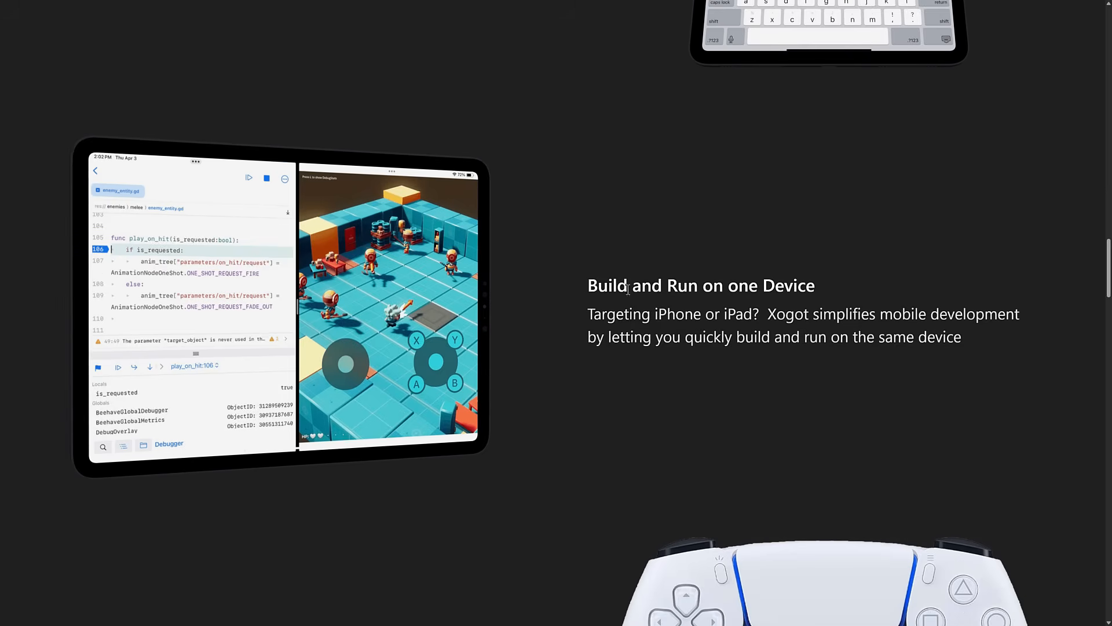
pyautogui.scroll(-3)
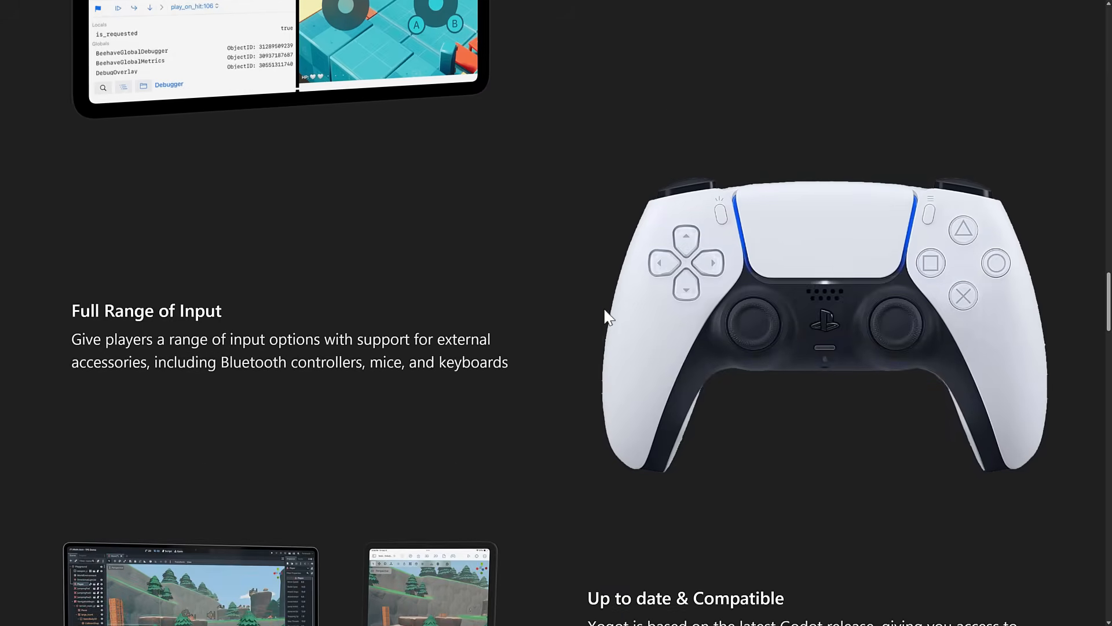
pyautogui.scroll(-3)
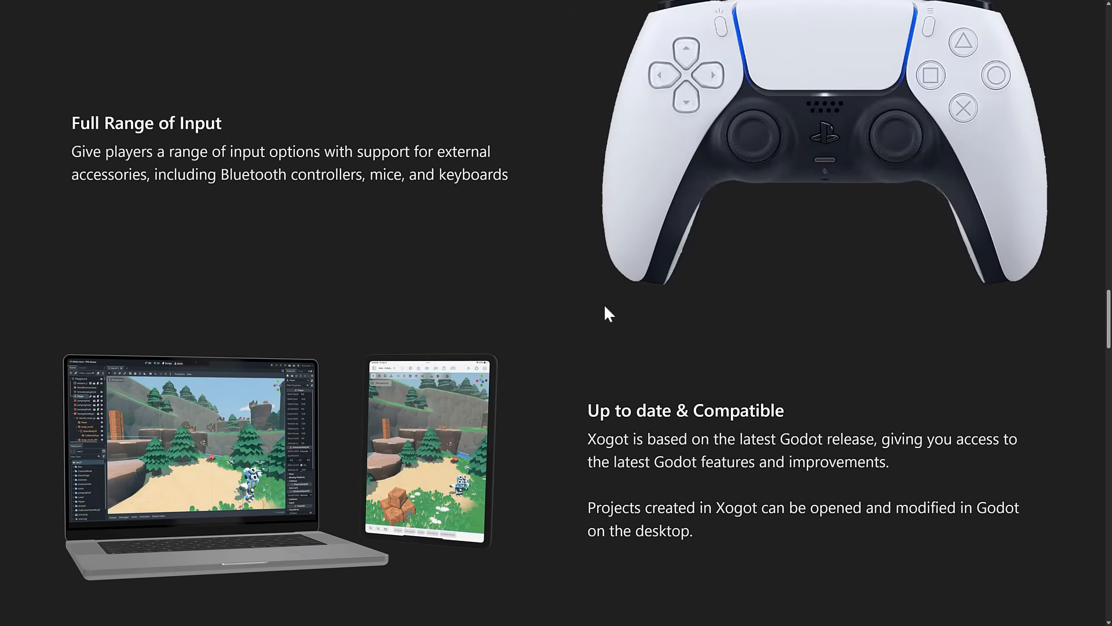
pyautogui.scroll(-3)
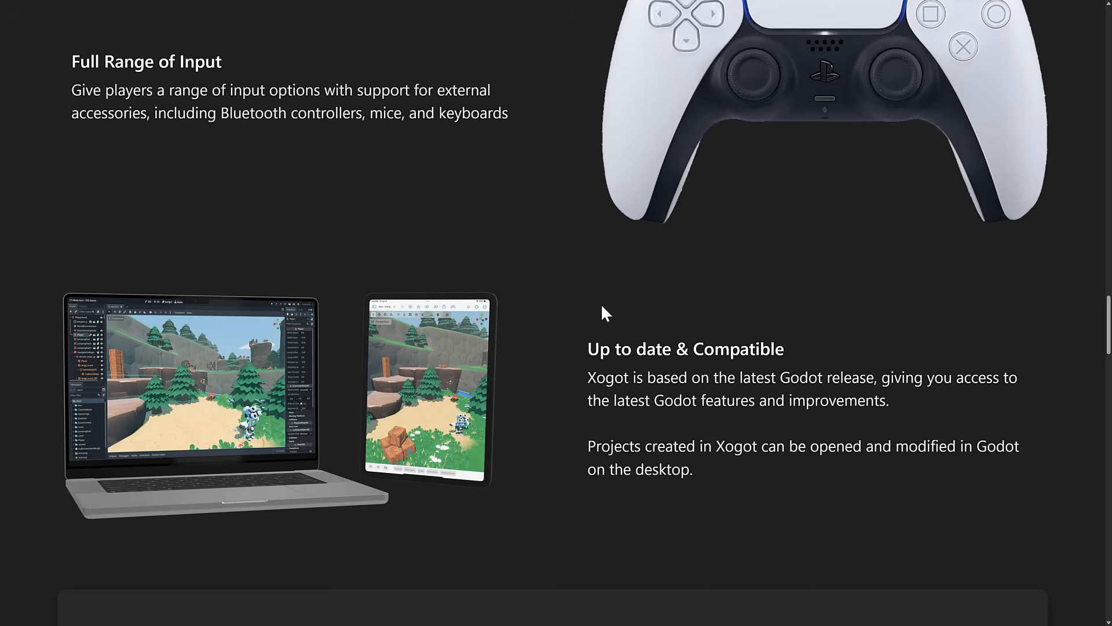
pyautogui.scroll(-3)
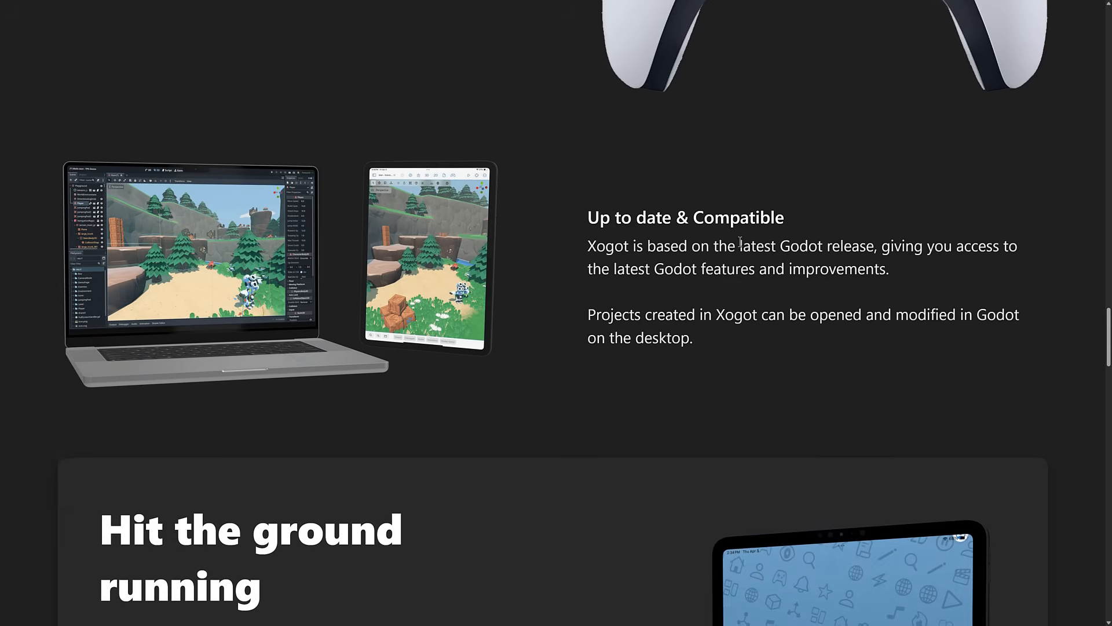
pyautogui.scroll(-3)
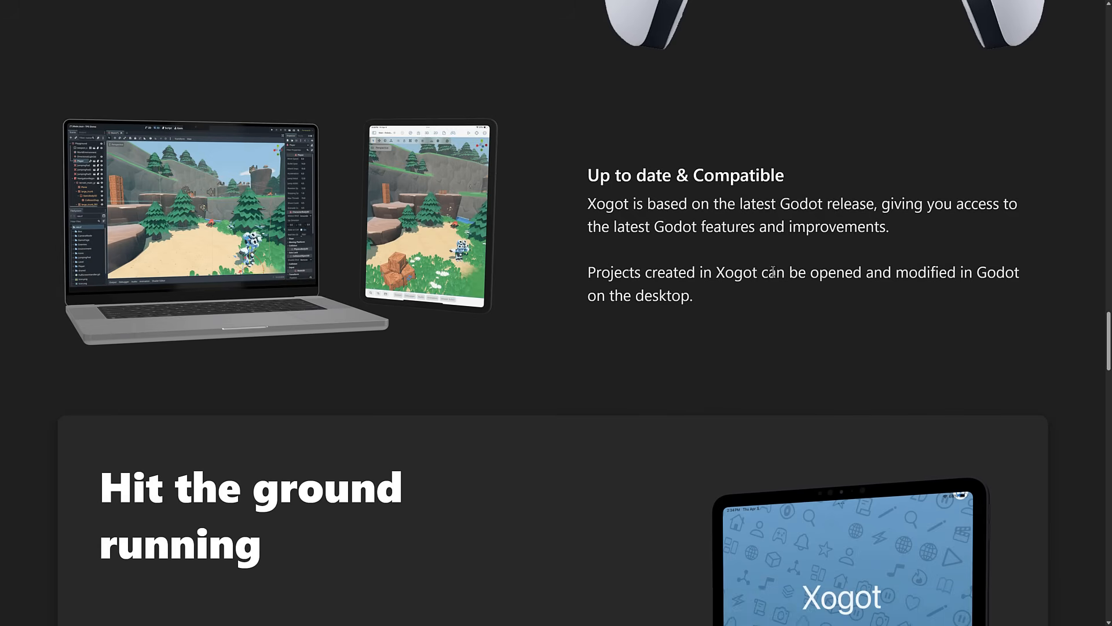
pyautogui.scroll(-3)
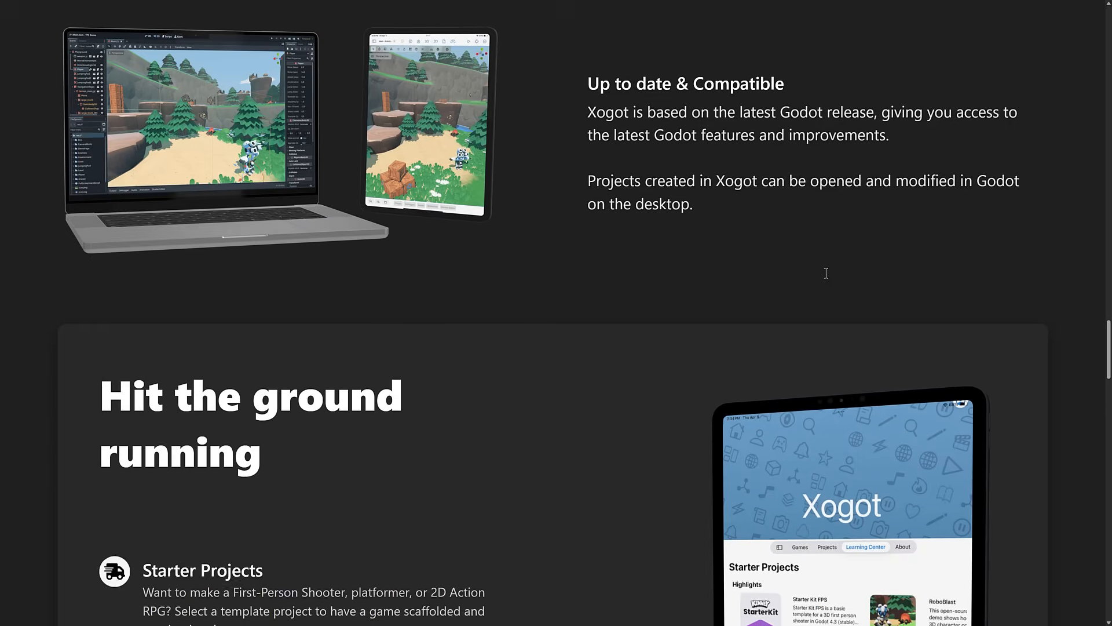
# - Scroll through the remaining feature cards and the App Store listing down to its in-app purchase tiers
pyautogui.scroll(-3)
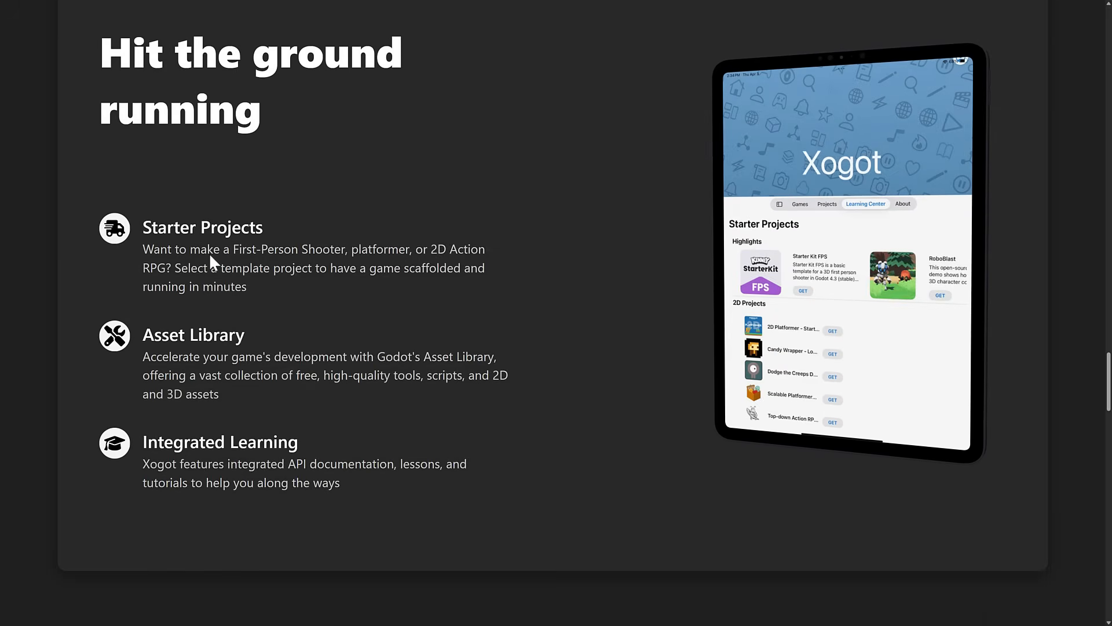
pyautogui.scroll(-3)
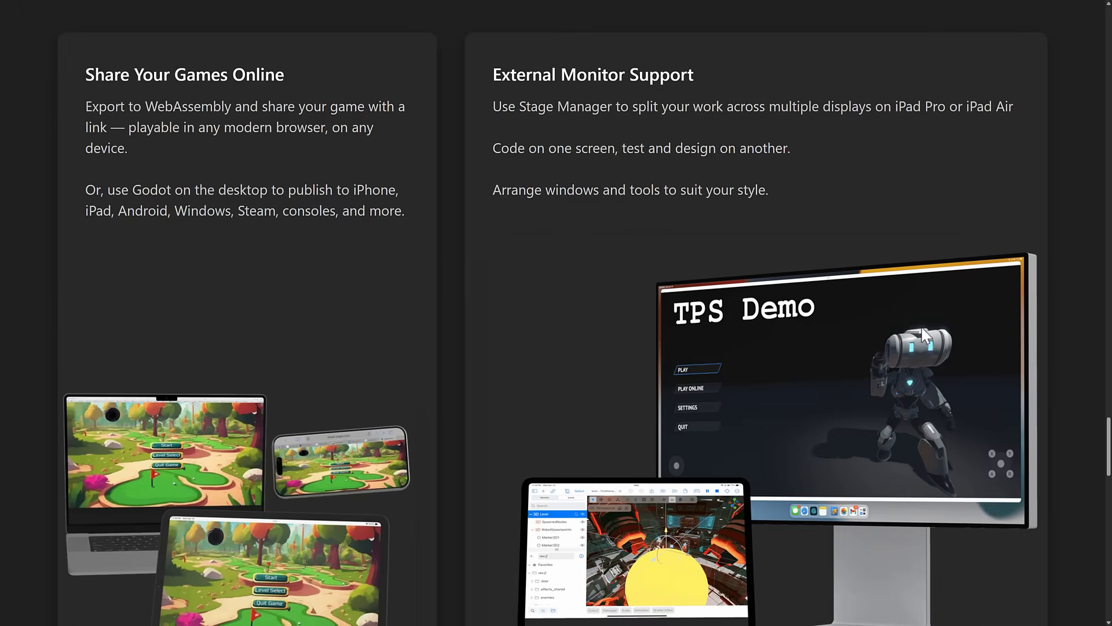
pyautogui.scroll(-3)
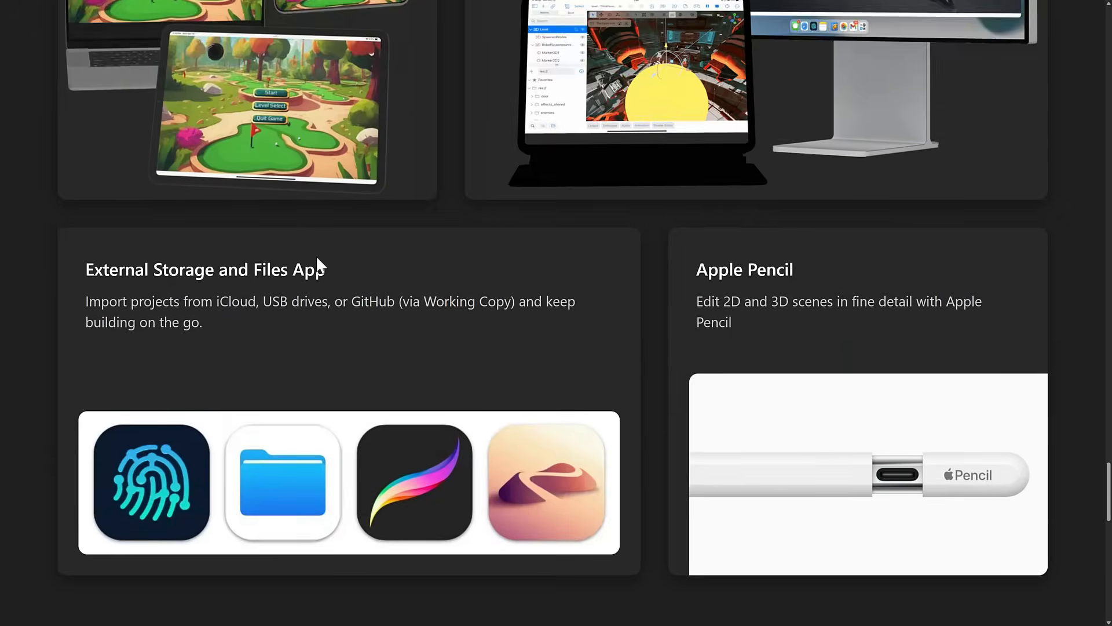
pyautogui.scroll(-3)
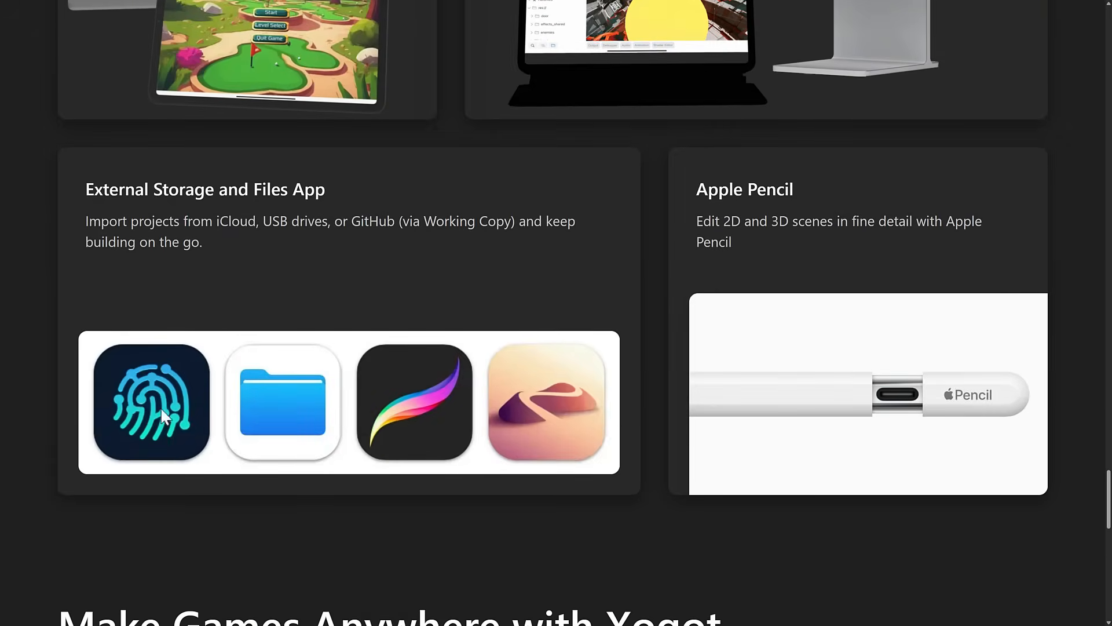
pyautogui.moveTo(428, 327)
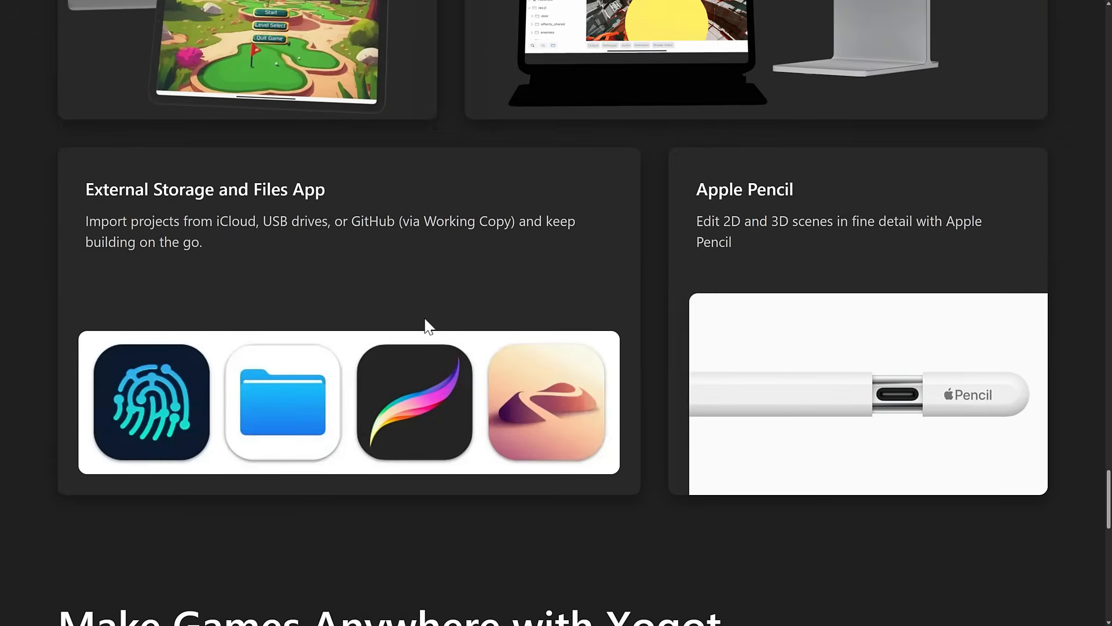
pyautogui.moveTo(408, 320)
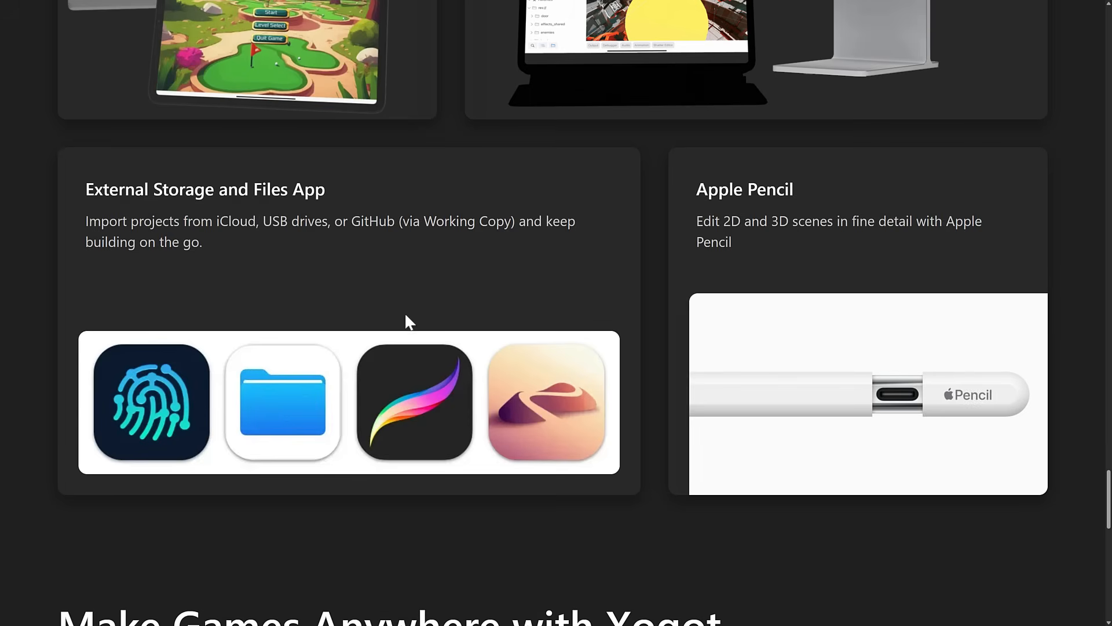
pyautogui.moveTo(217, 234)
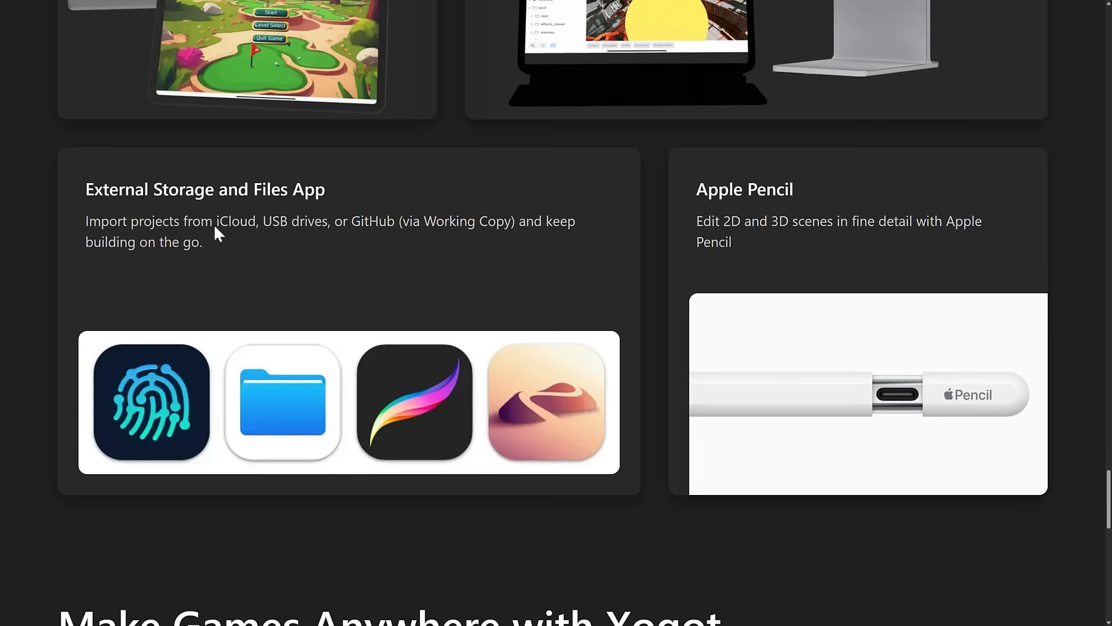
pyautogui.scroll(-3)
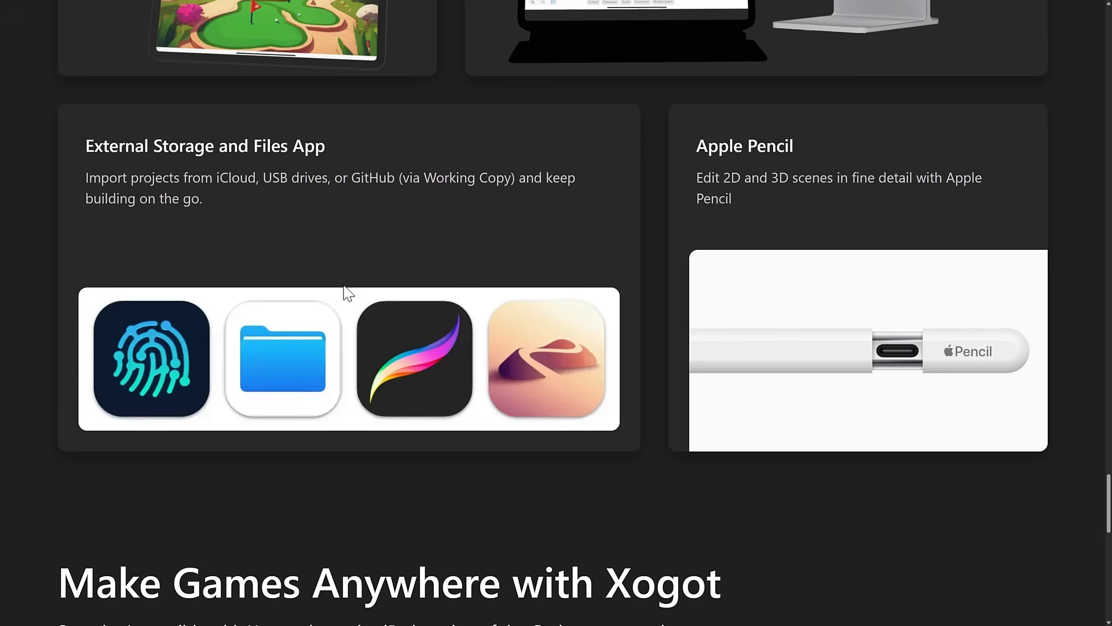
pyautogui.scroll(-3)
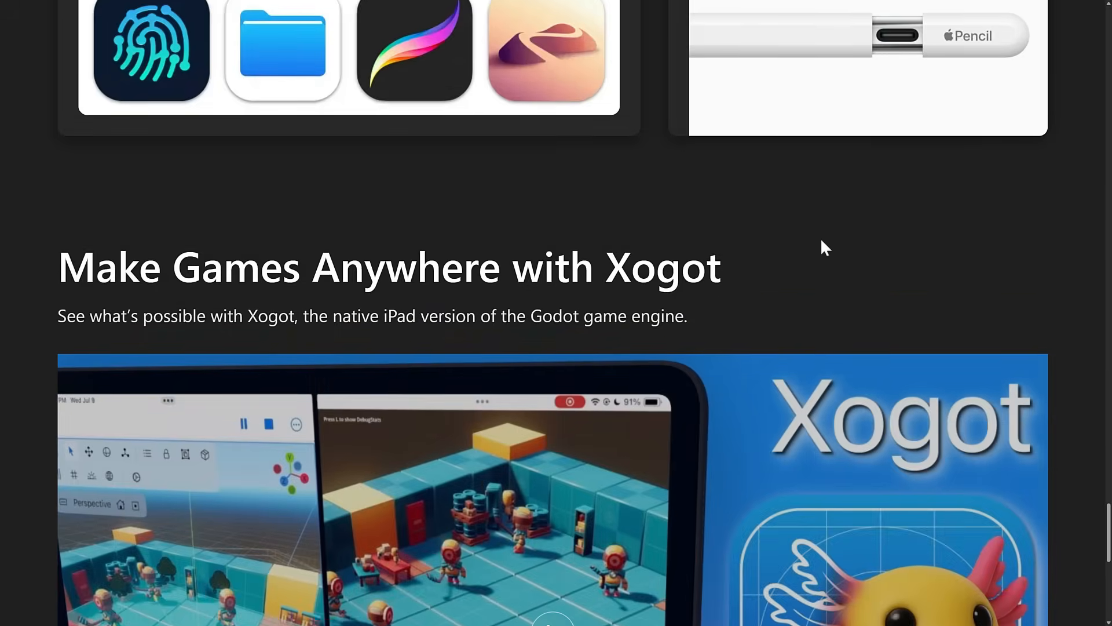
pyautogui.scroll(-3)
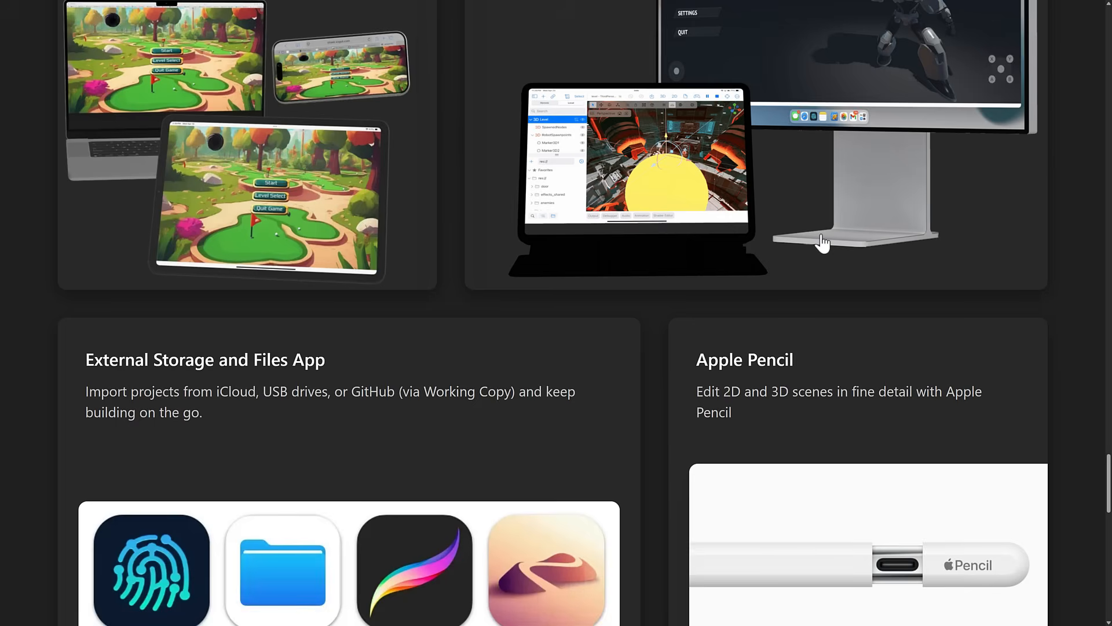
pyautogui.moveTo(773, 207)
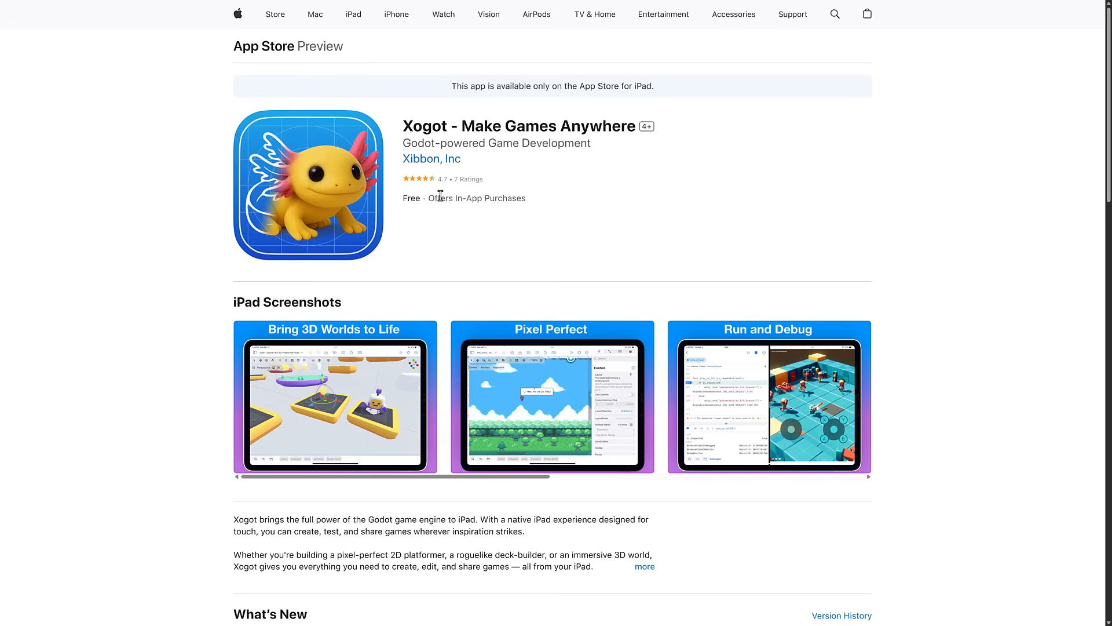
pyautogui.scroll(-3)
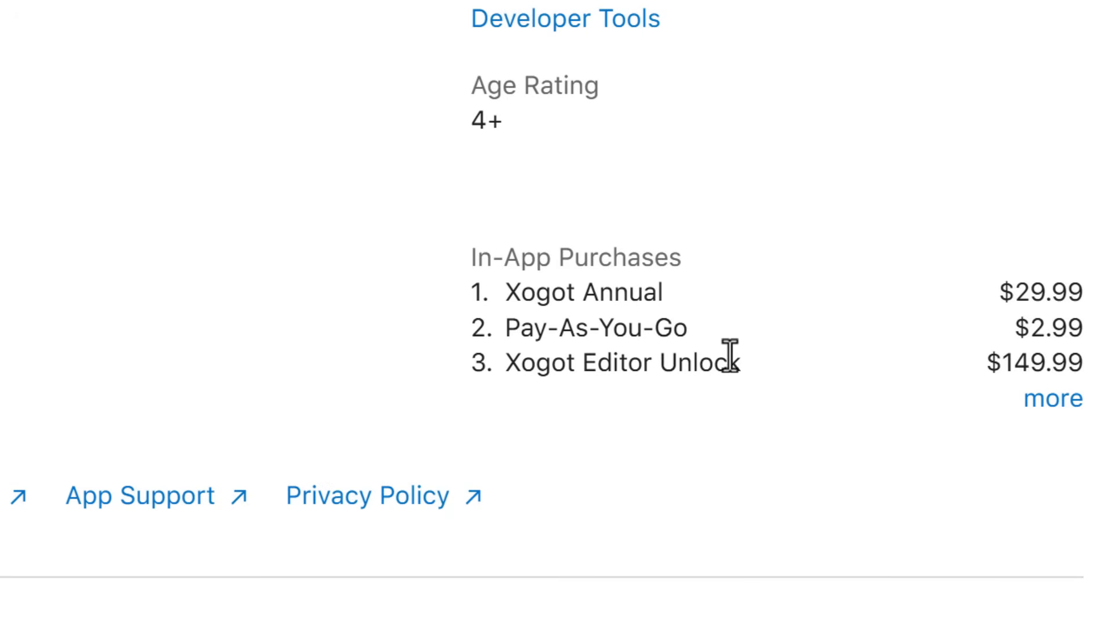
pyautogui.moveTo(564, 297)
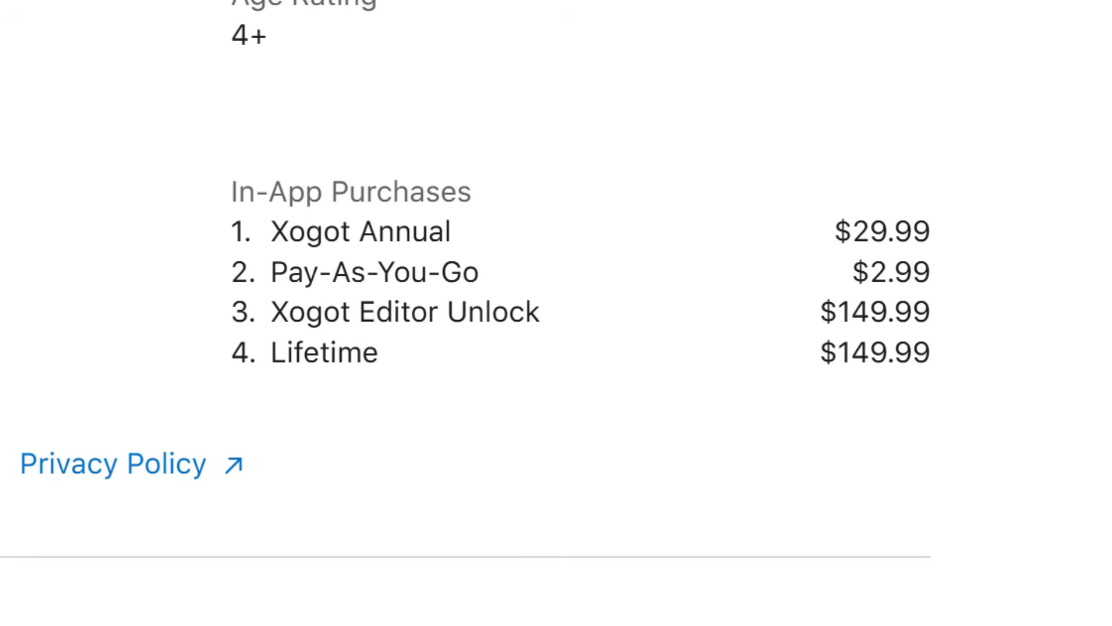
pyautogui.moveTo(805, 245)
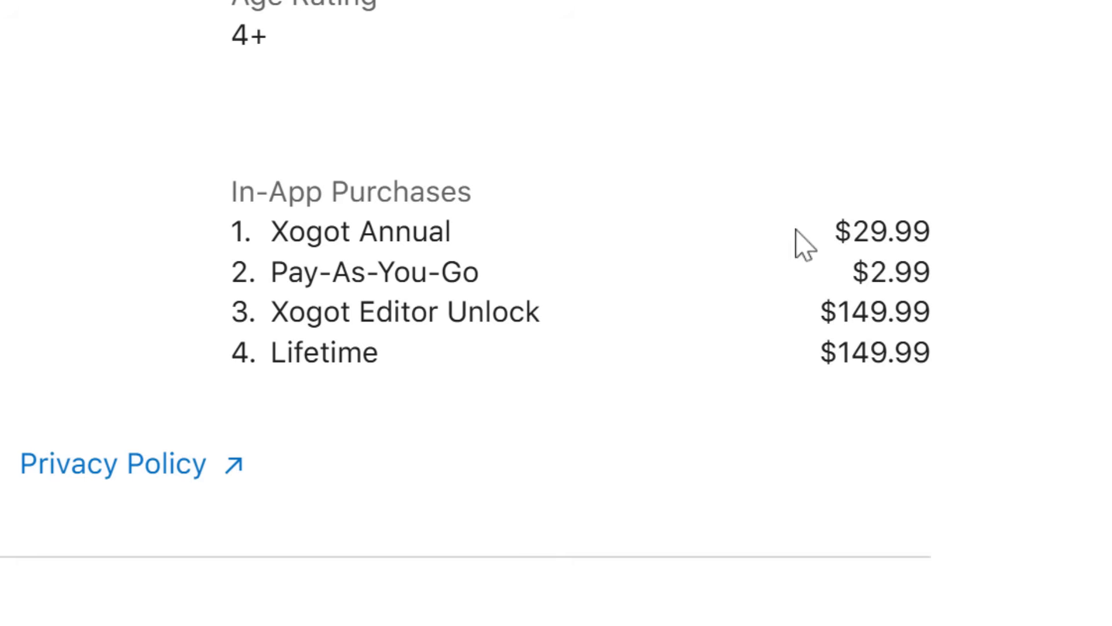
pyautogui.moveTo(789, 241)
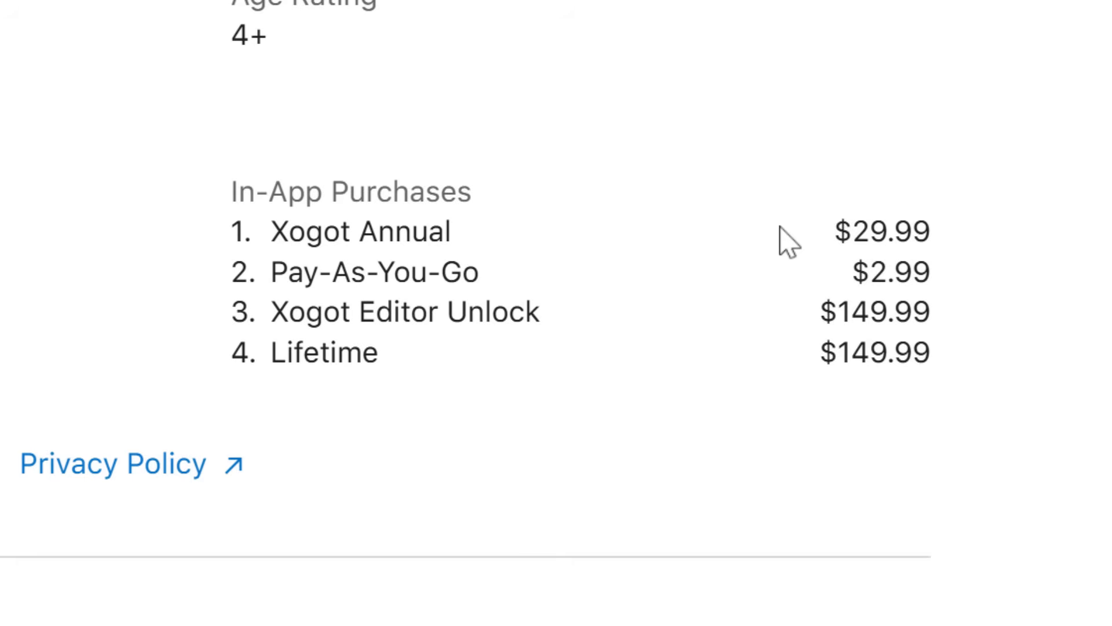
pyautogui.moveTo(440, 267)
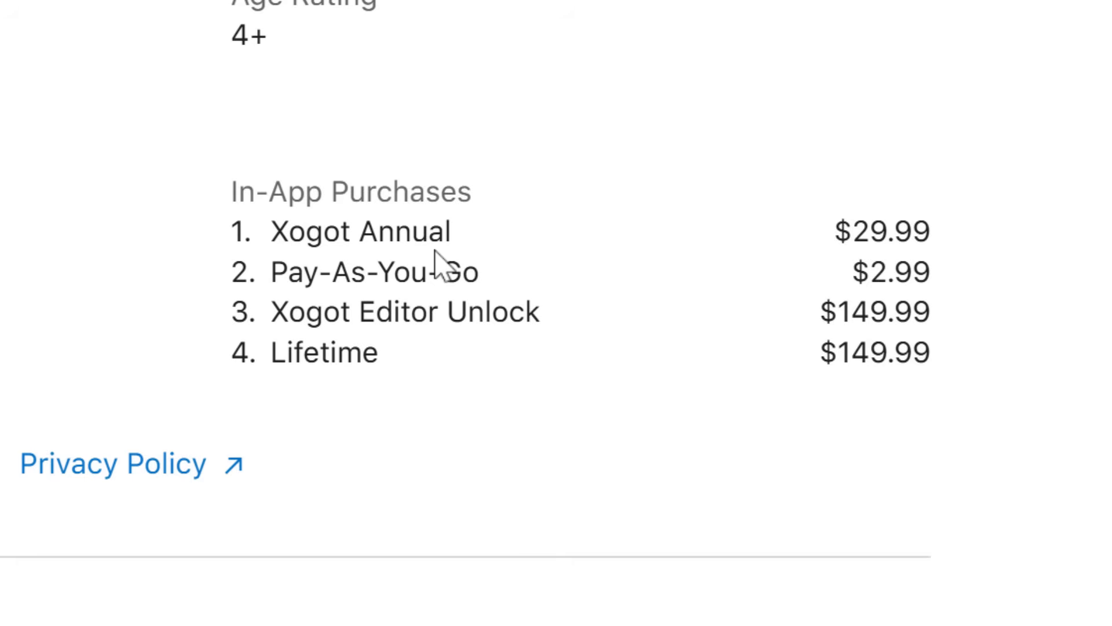
pyautogui.moveTo(501, 279)
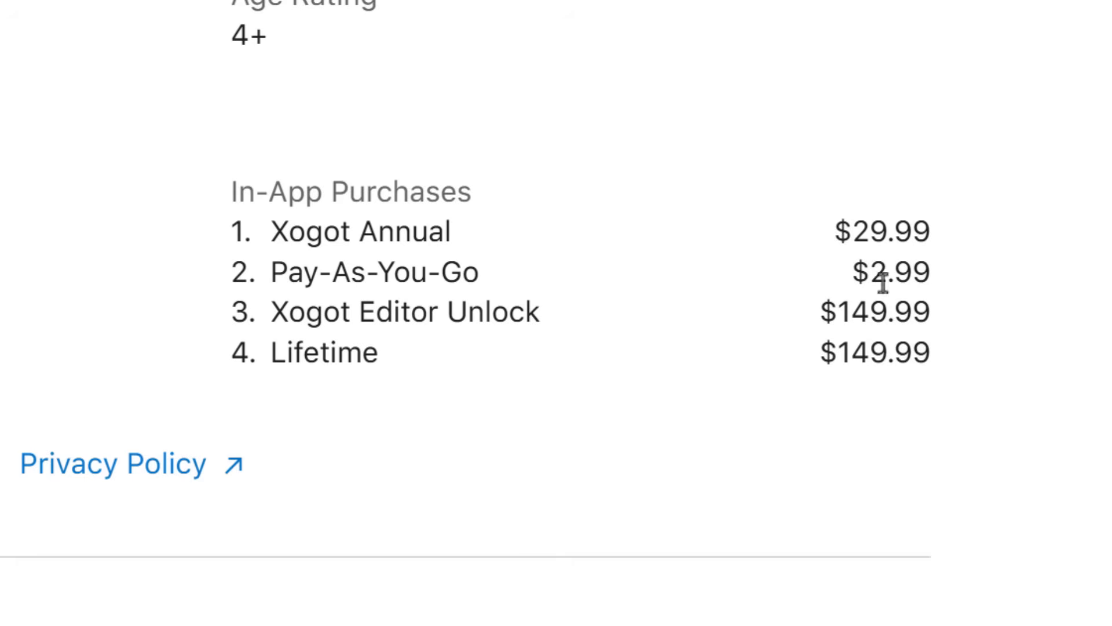
pyautogui.moveTo(983, 247)
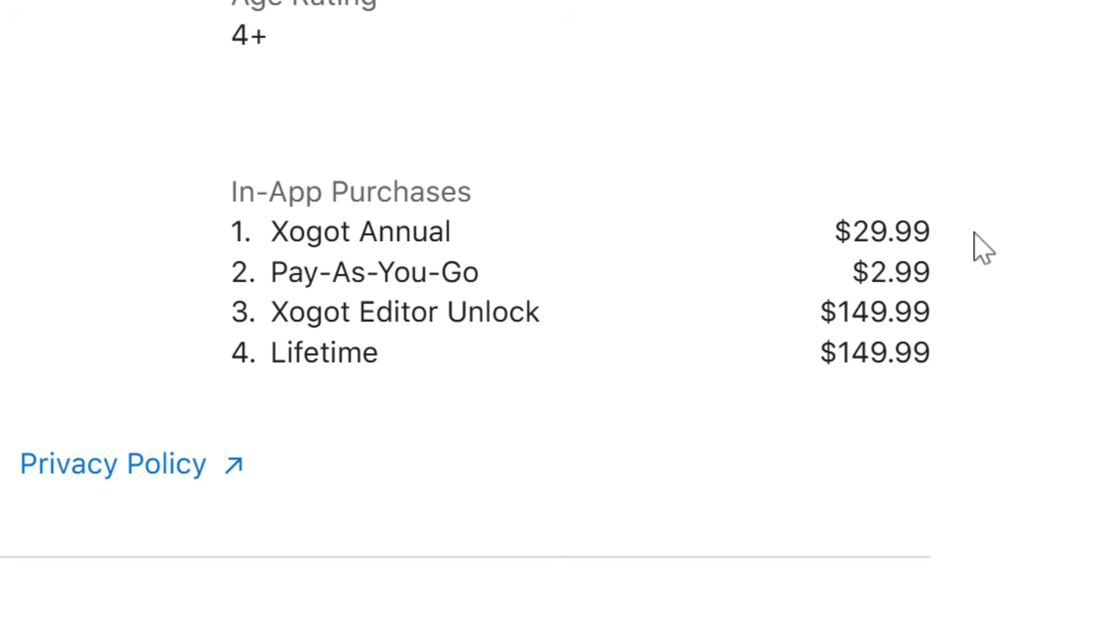
pyautogui.moveTo(580, 408)
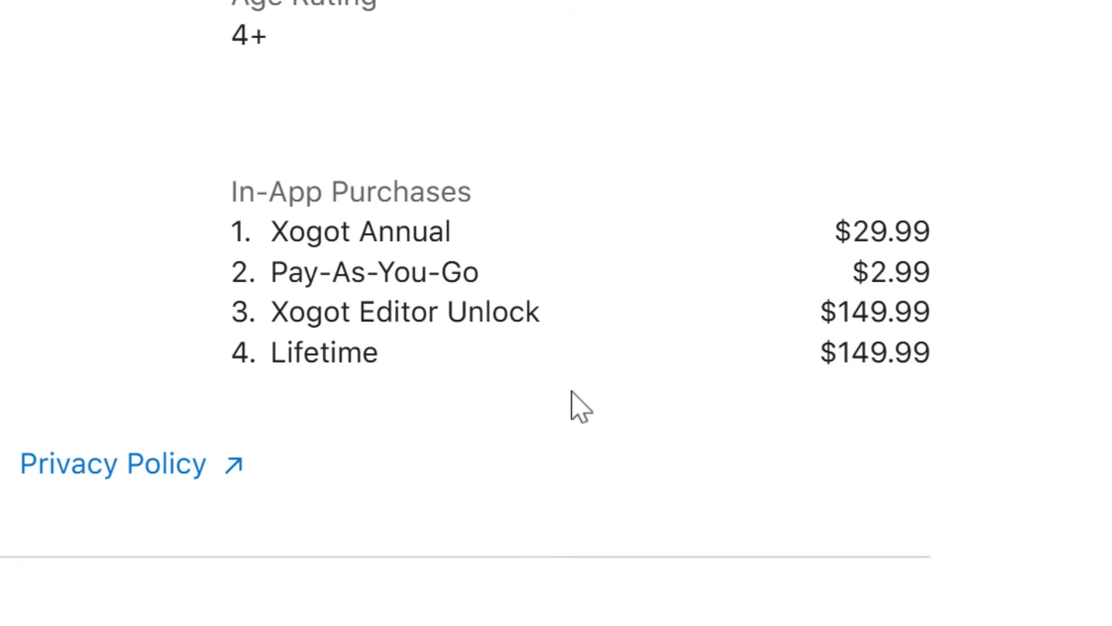
pyautogui.moveTo(282, 310); pyautogui.dragTo(931, 353)
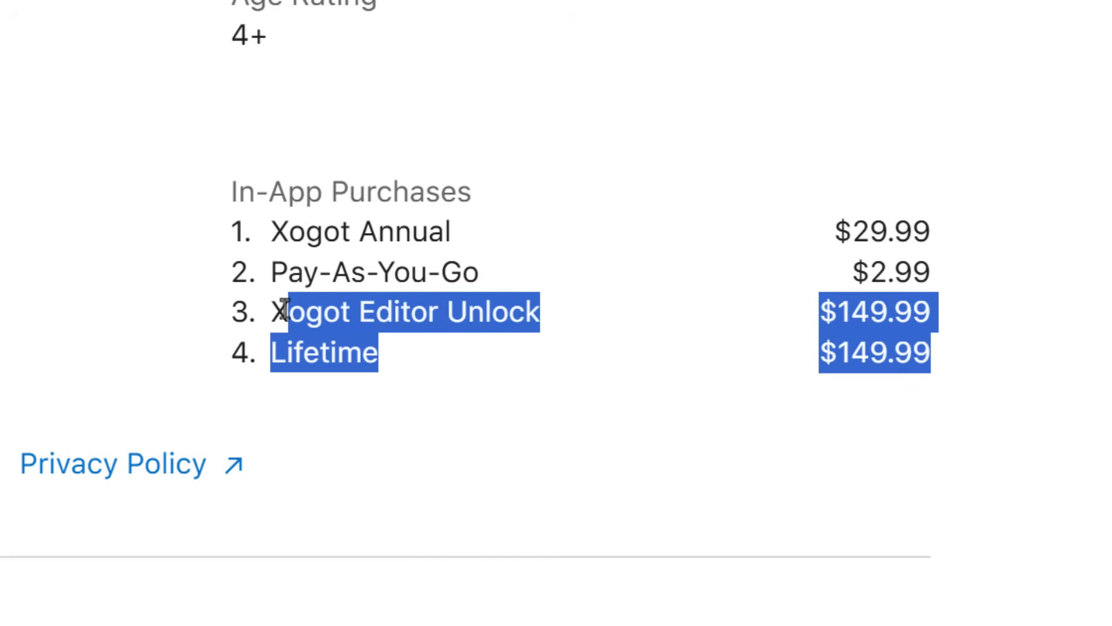
pyautogui.click(469, 371)
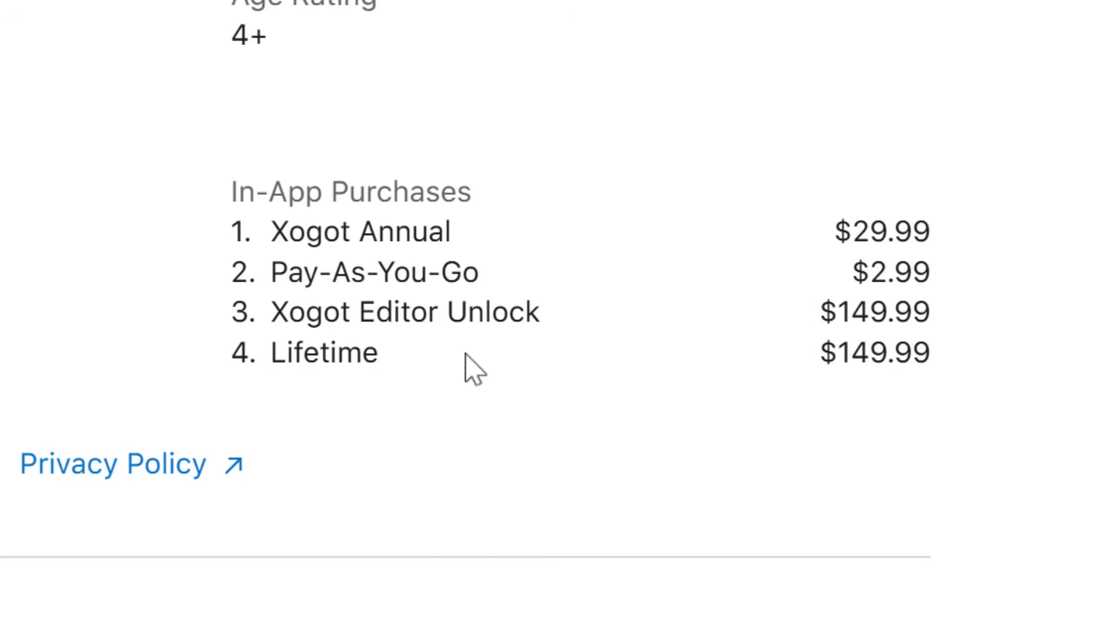
pyautogui.moveTo(829, 358)
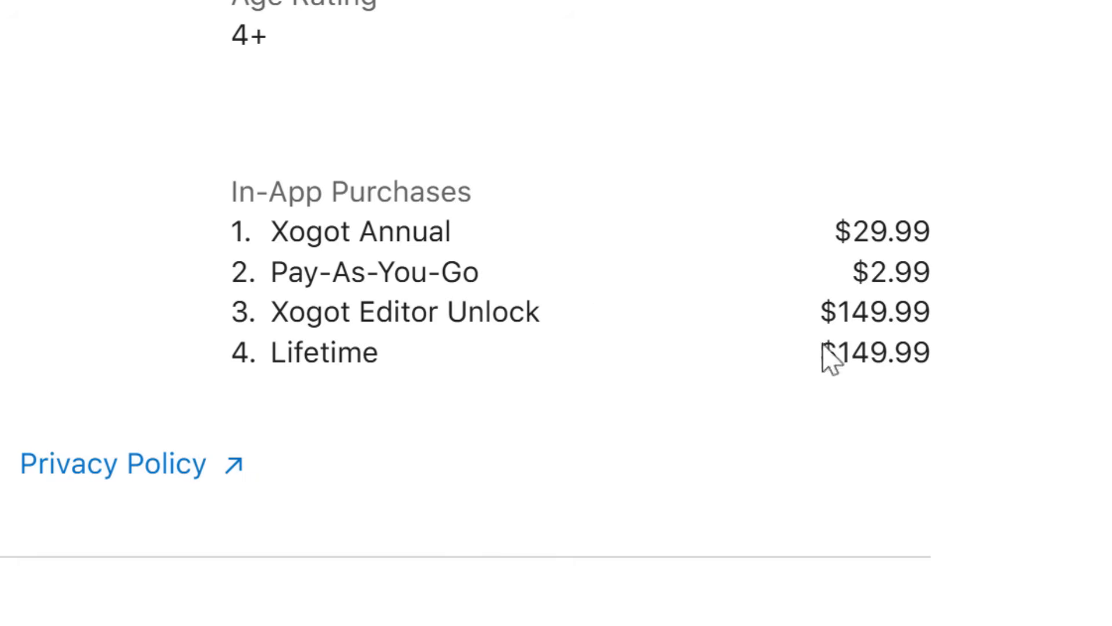
pyautogui.moveTo(861, 336)
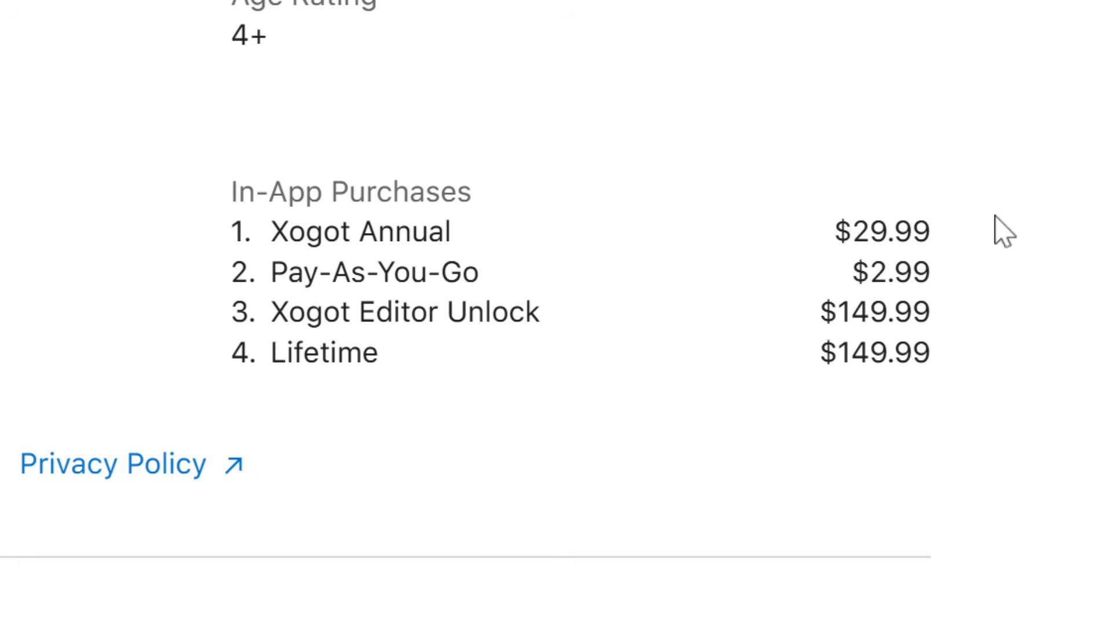
pyautogui.moveTo(500, 138)
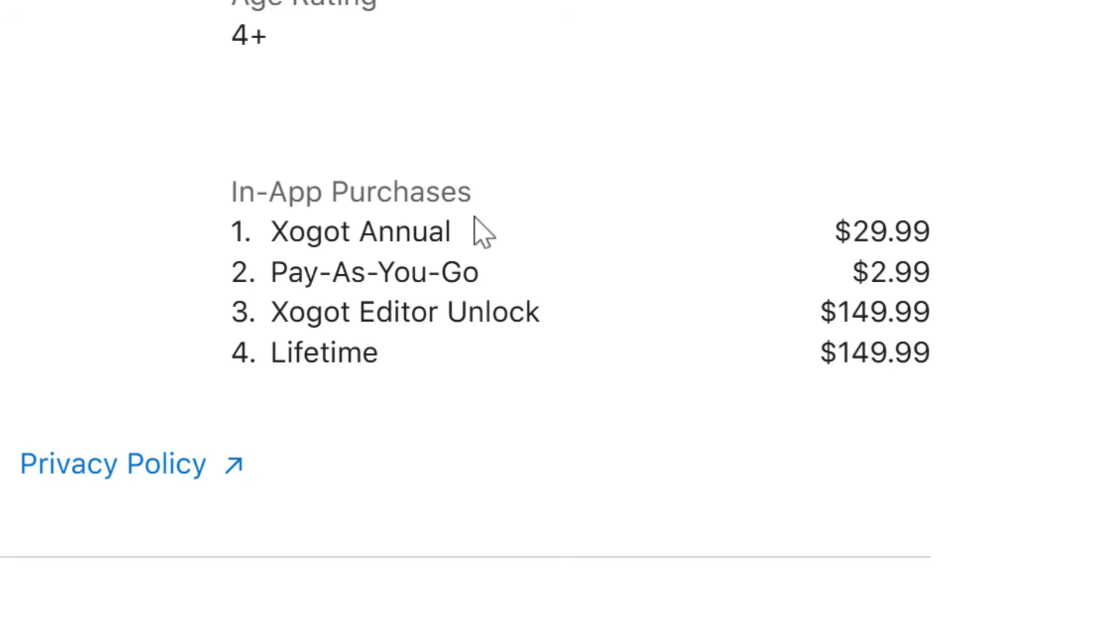
pyautogui.moveTo(441, 311)
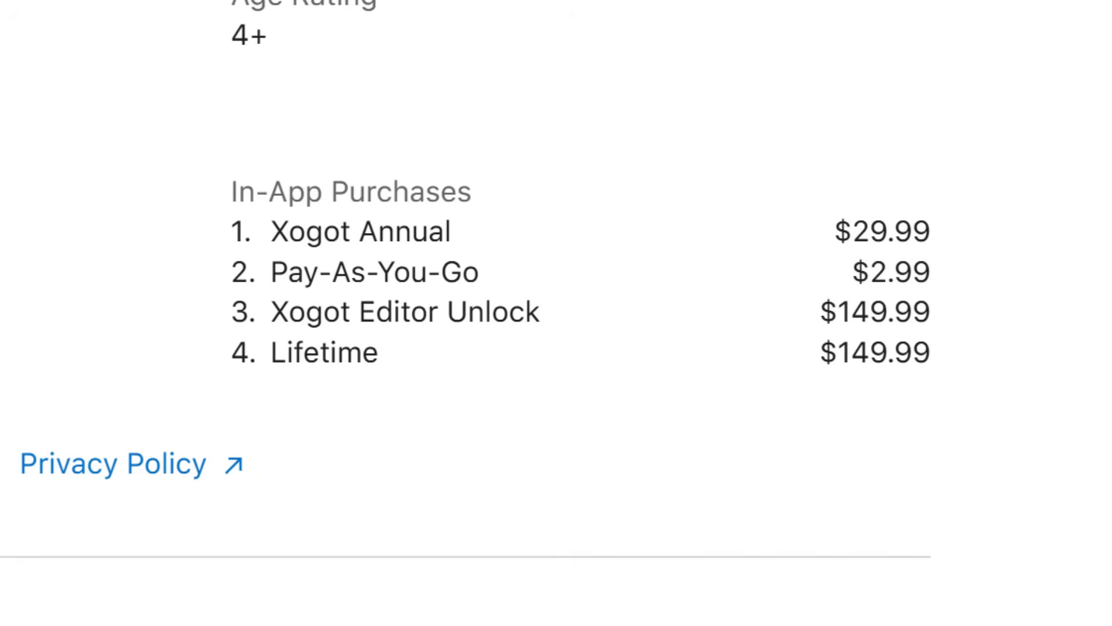
pyautogui.moveTo(885, 271)
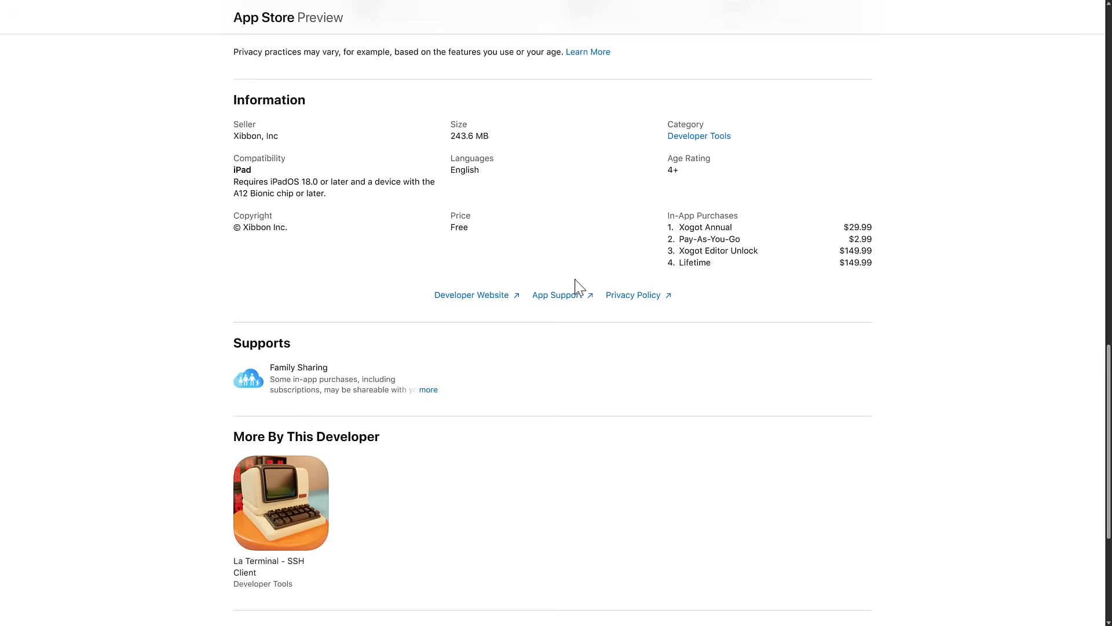
pyautogui.moveTo(678, 239); pyautogui.dragTo(871, 262)
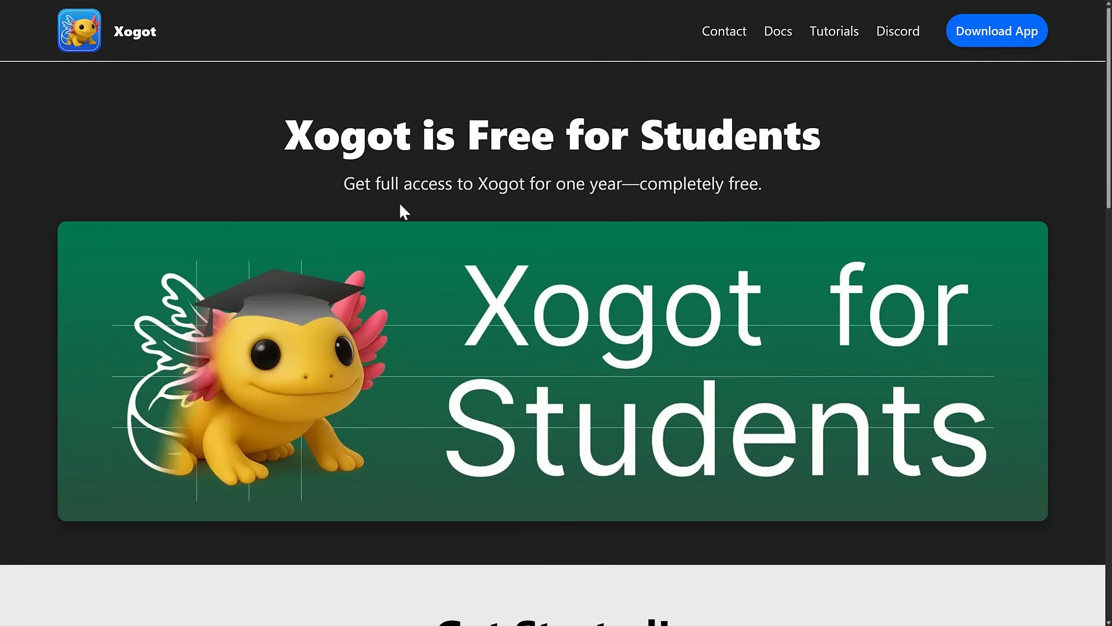
pyautogui.moveTo(549, 193)
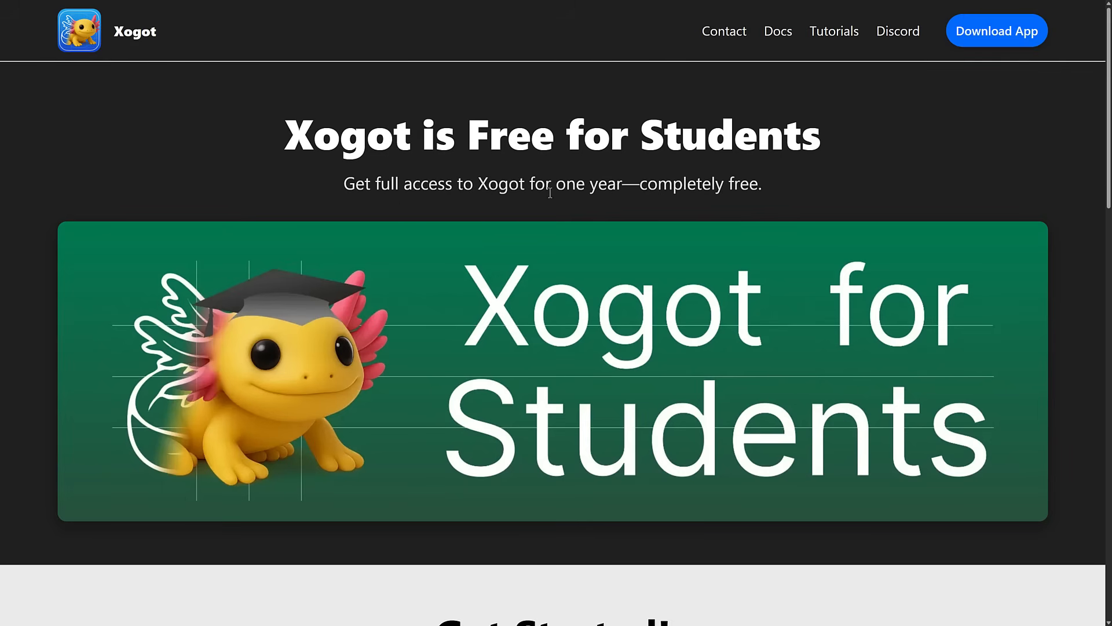
# - Scroll the Xogot for Students page past the Get Started form to Empowering Educators
pyautogui.scroll(-3)
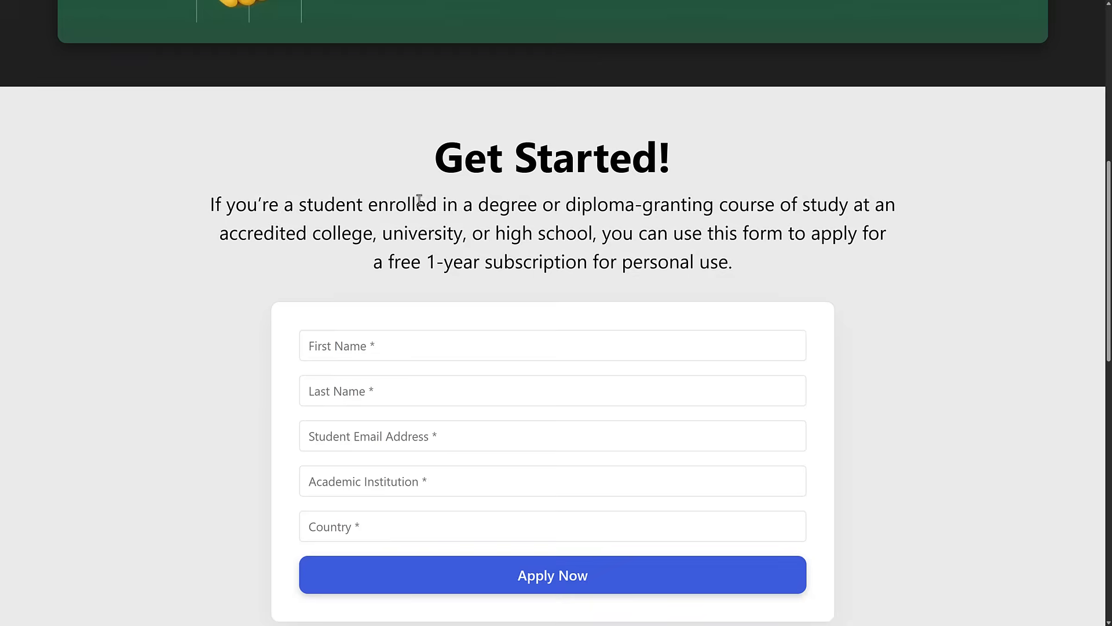
pyautogui.moveTo(277, 201)
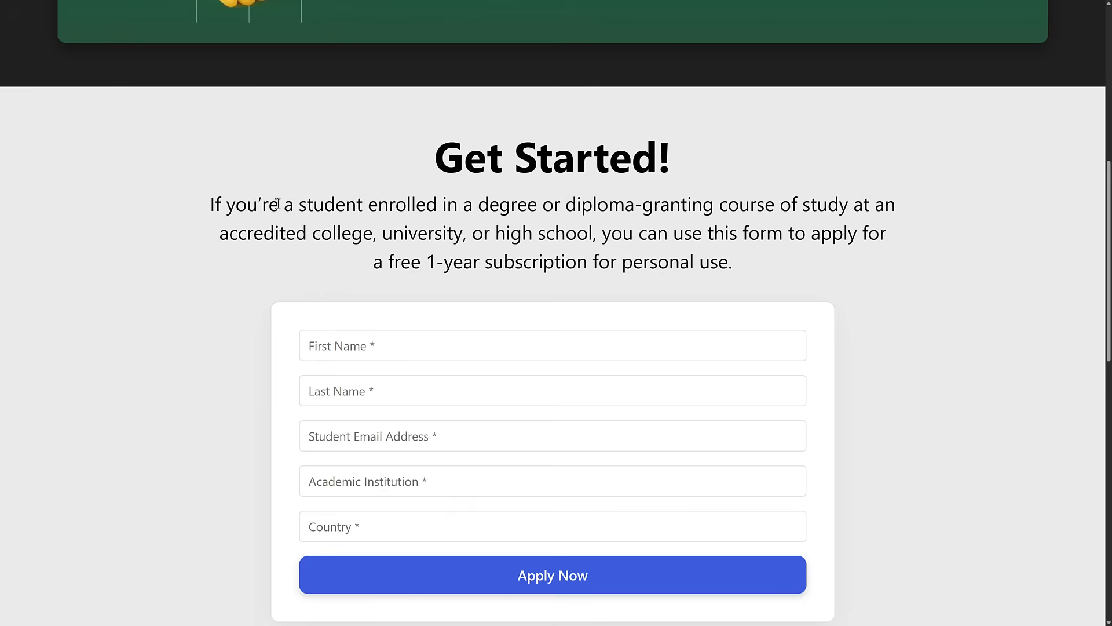
pyautogui.moveTo(608, 241)
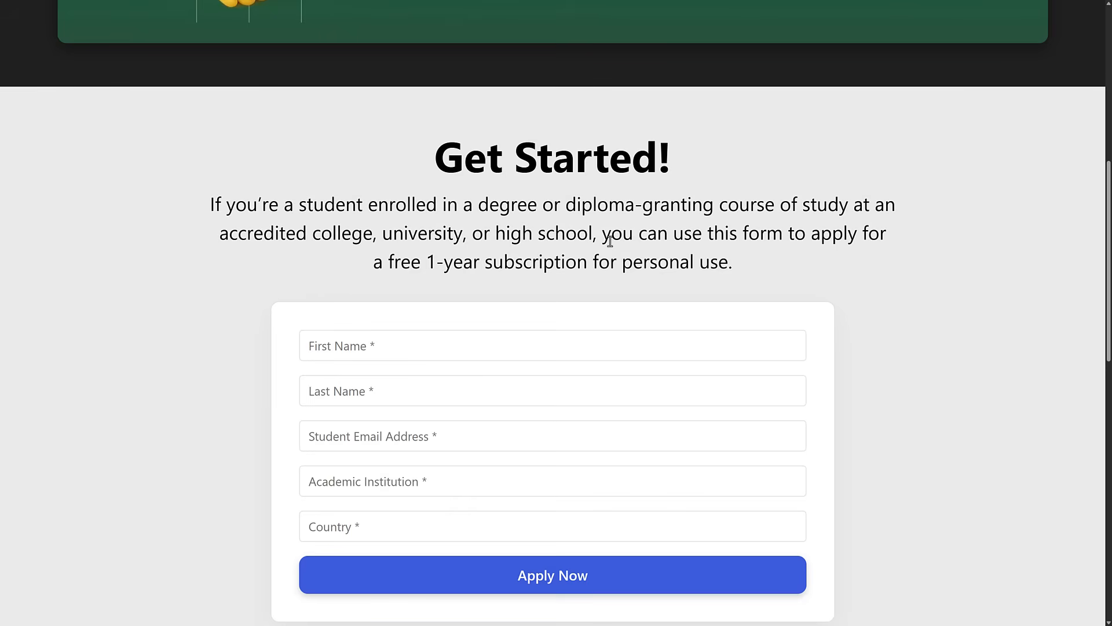
pyautogui.scroll(-3)
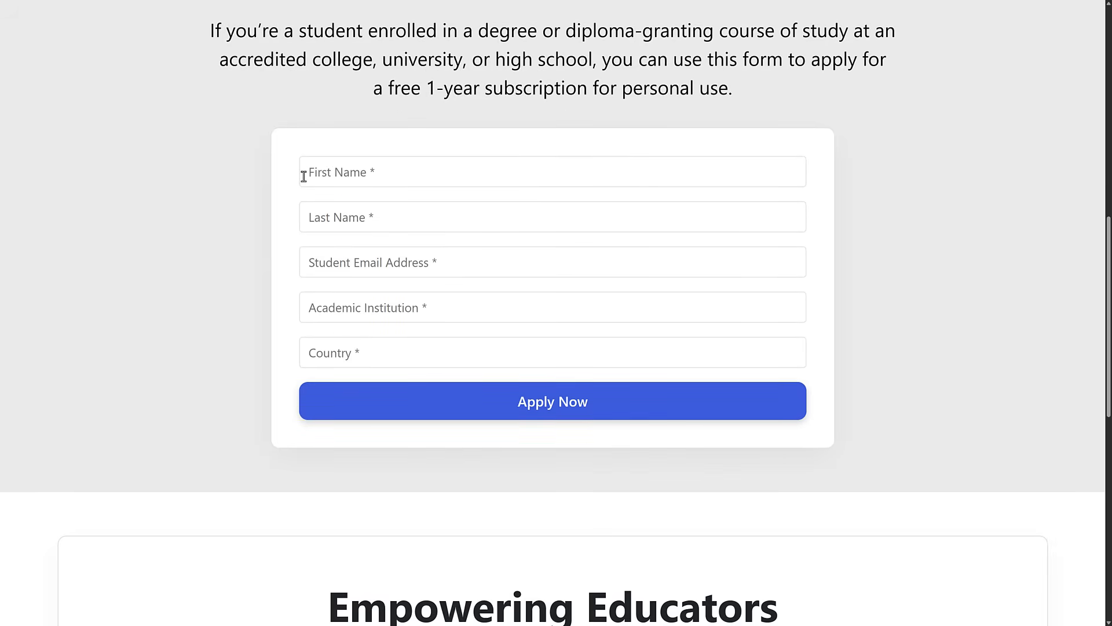
pyautogui.moveTo(456, 311)
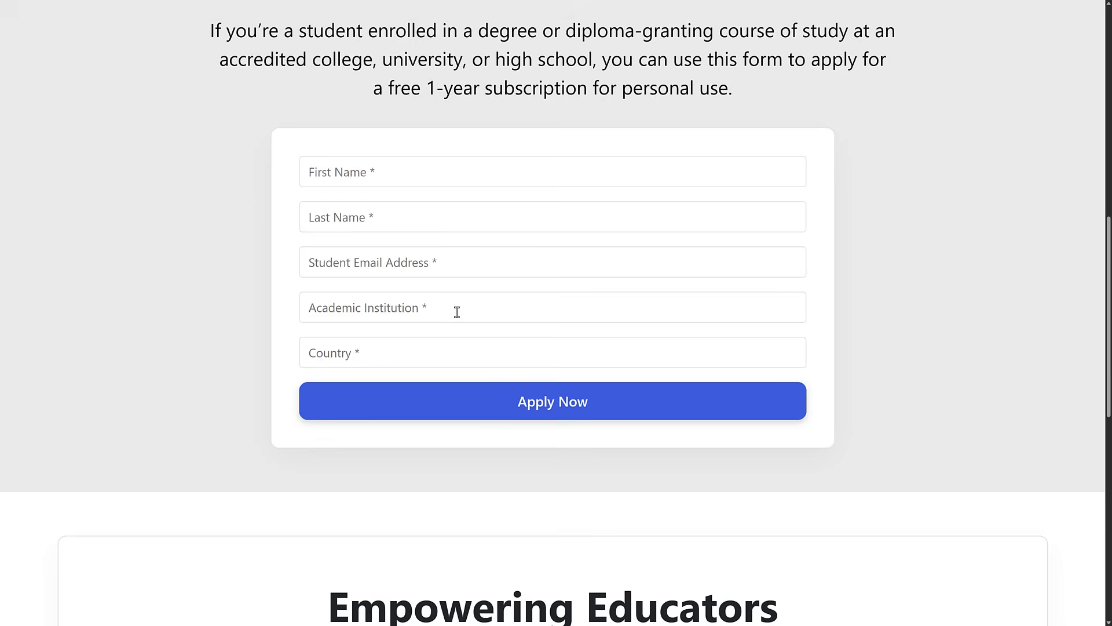
pyautogui.scroll(-3)
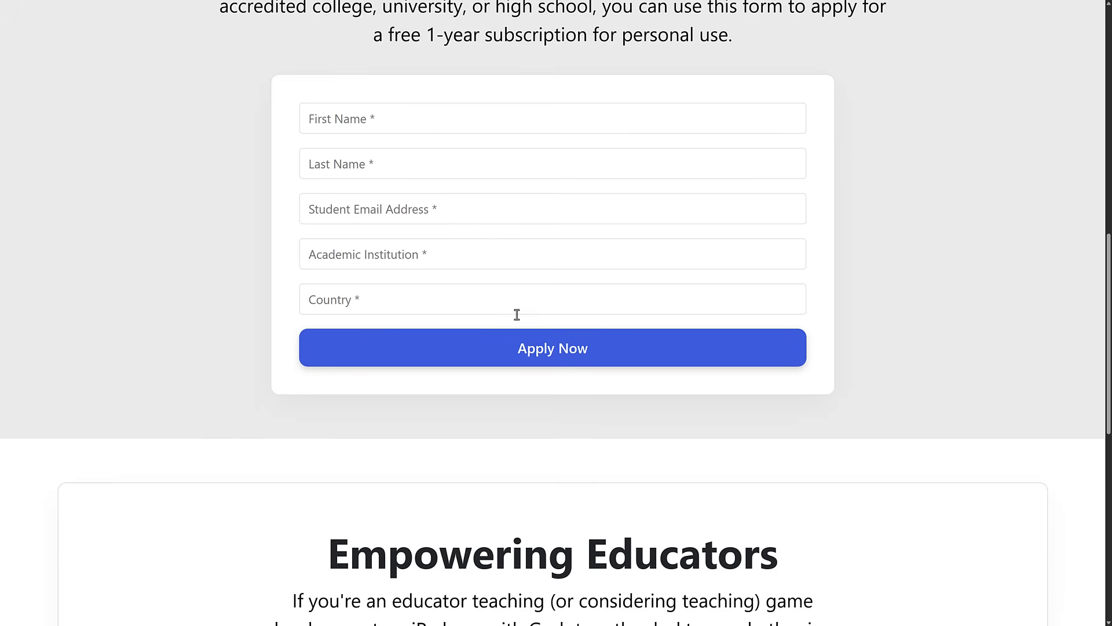
pyautogui.scroll(-3)
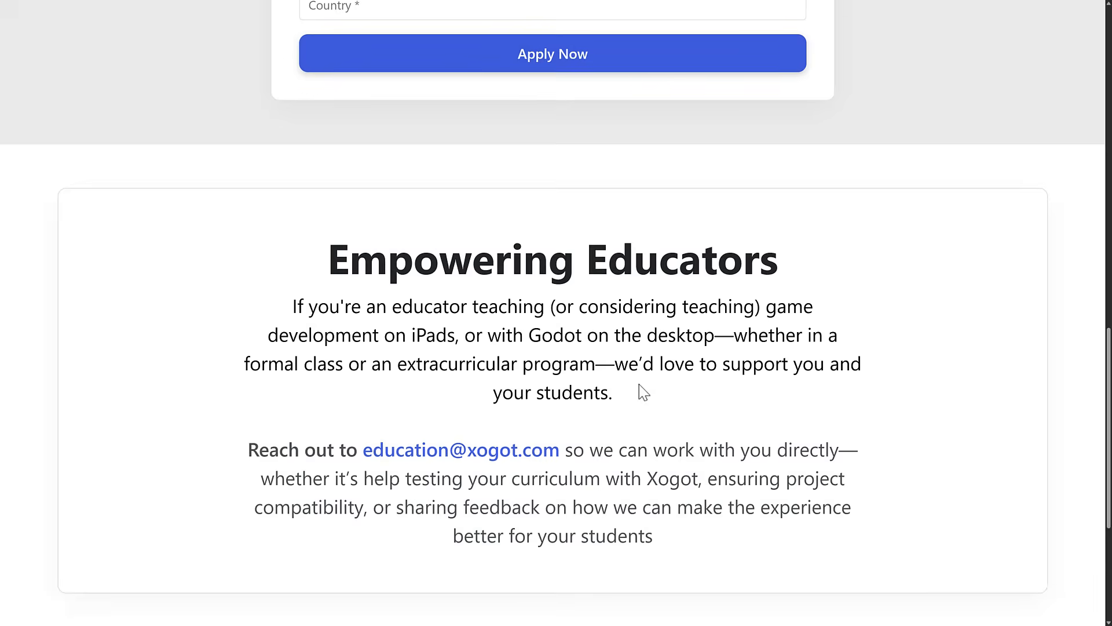
pyautogui.scroll(-3)
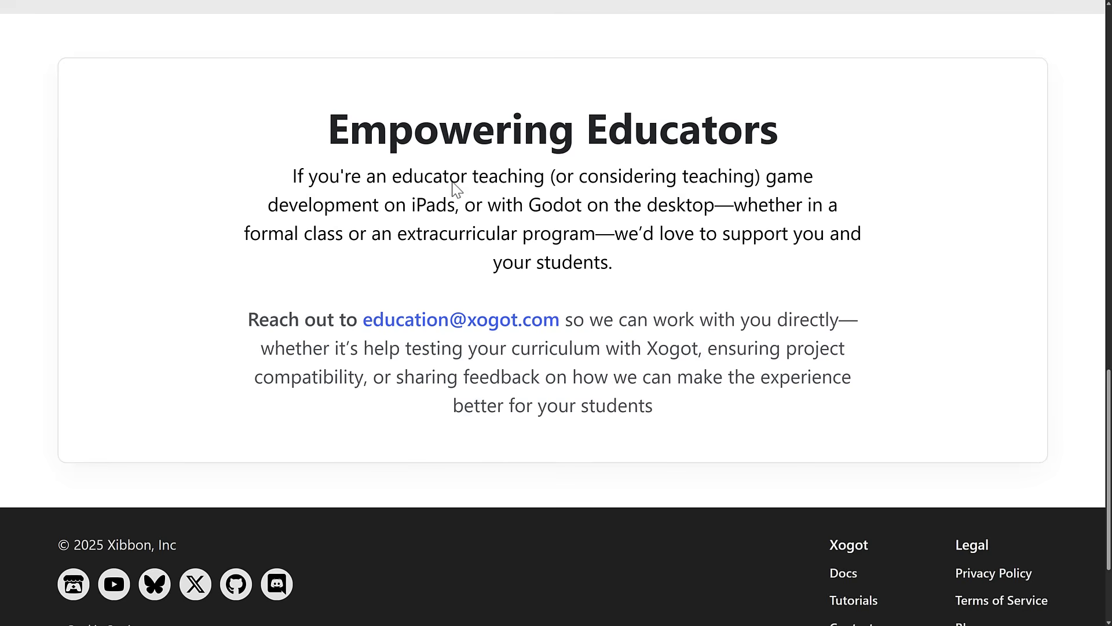
pyautogui.moveTo(416, 186)
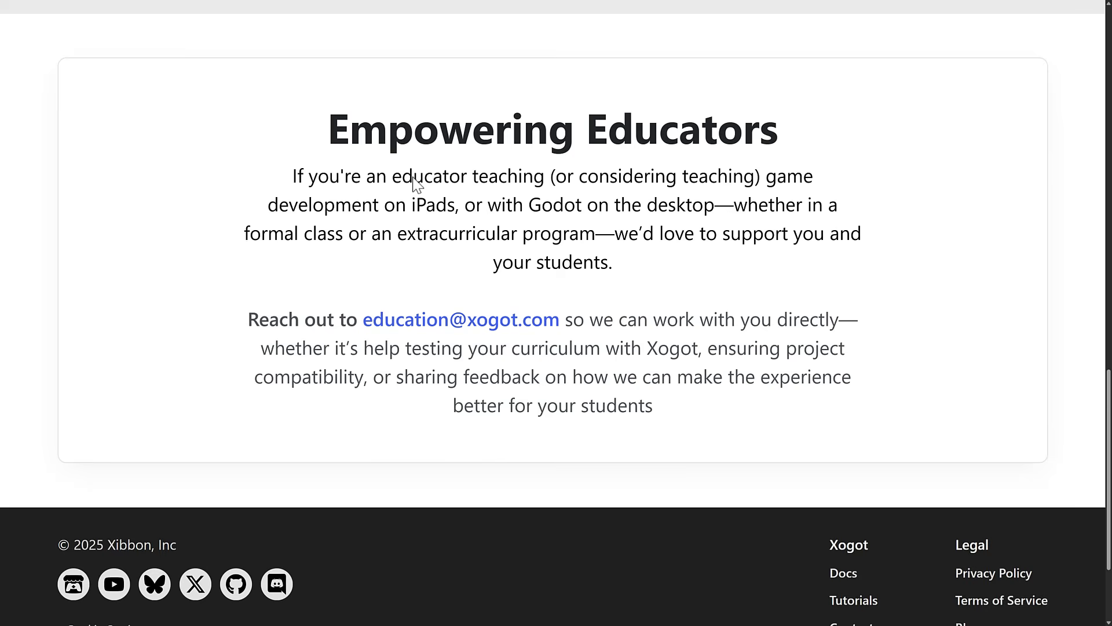
pyautogui.moveTo(467, 298)
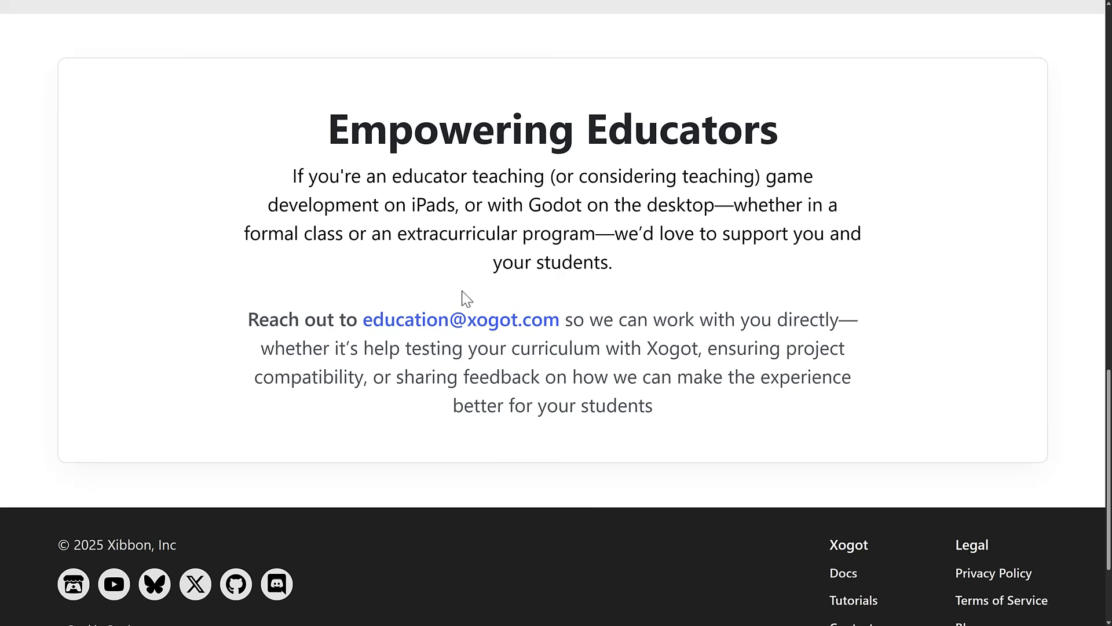
pyautogui.moveTo(702, 334)
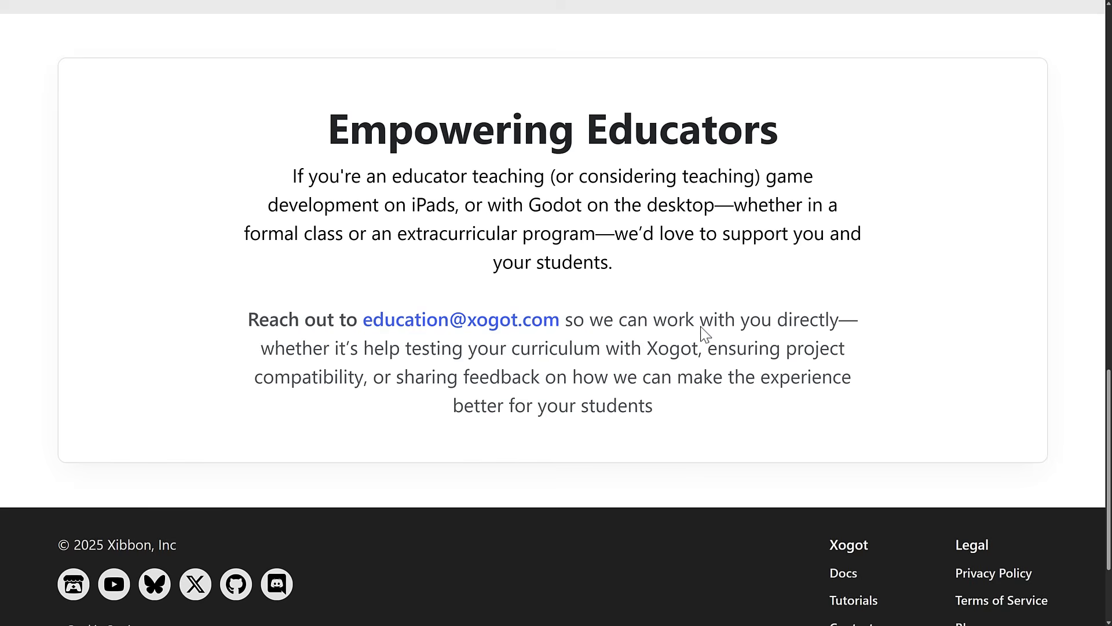
pyautogui.scroll(3)
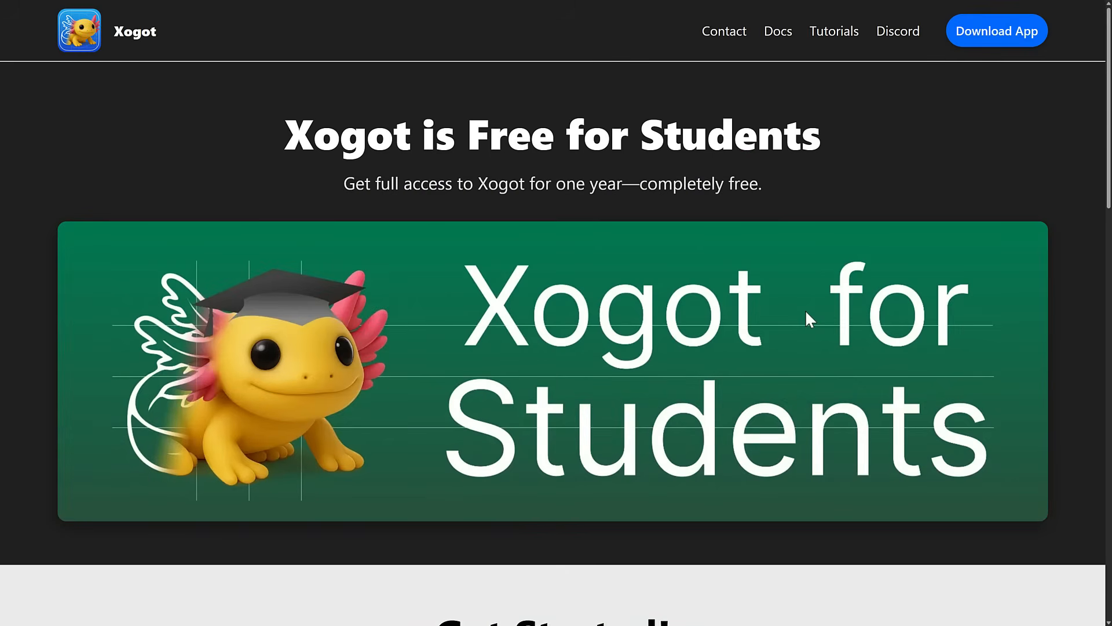
# - Switch back to the Xogot App Store listing at its Information section
pyautogui.click(996, 30)
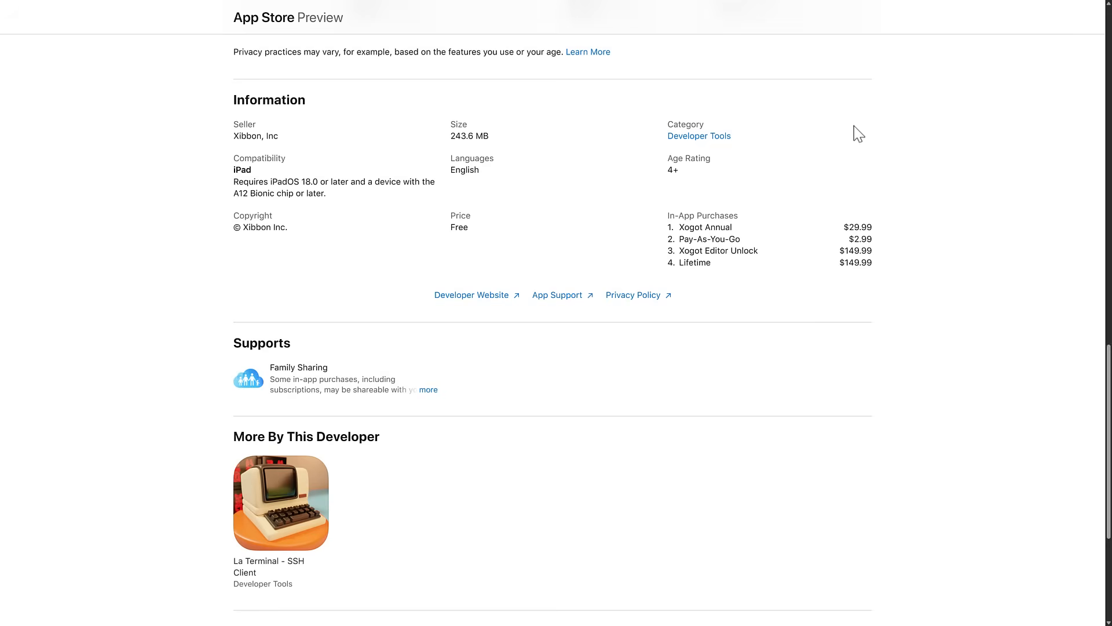
pyautogui.moveTo(880, 252)
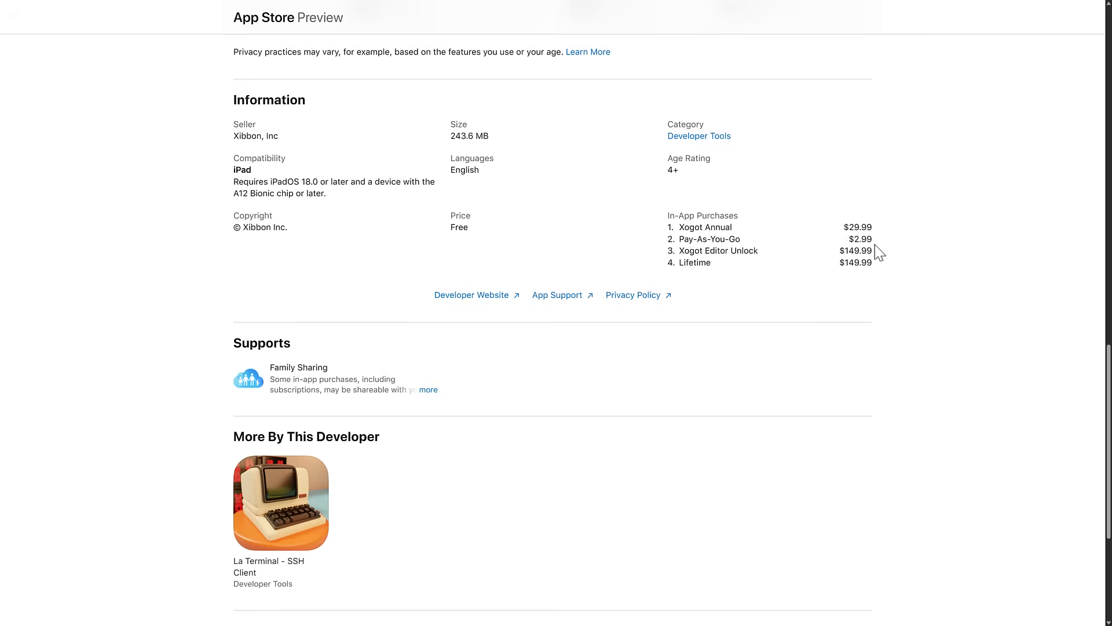